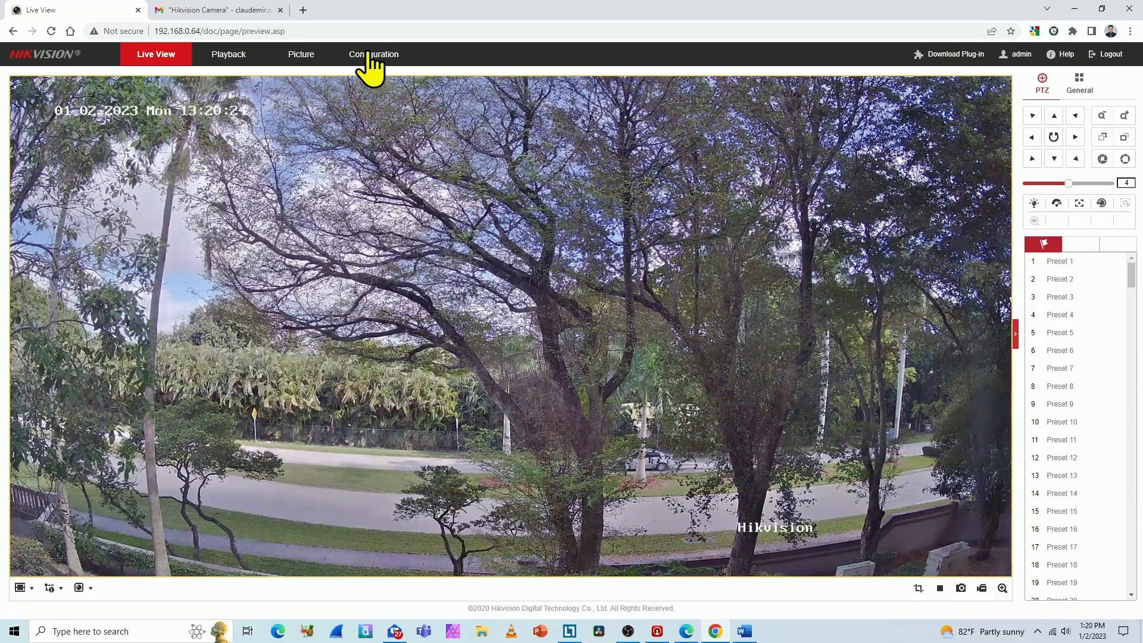
- Go to Configuration and bring up the camera's Email settings page under Network advanced settings
click(373, 54)
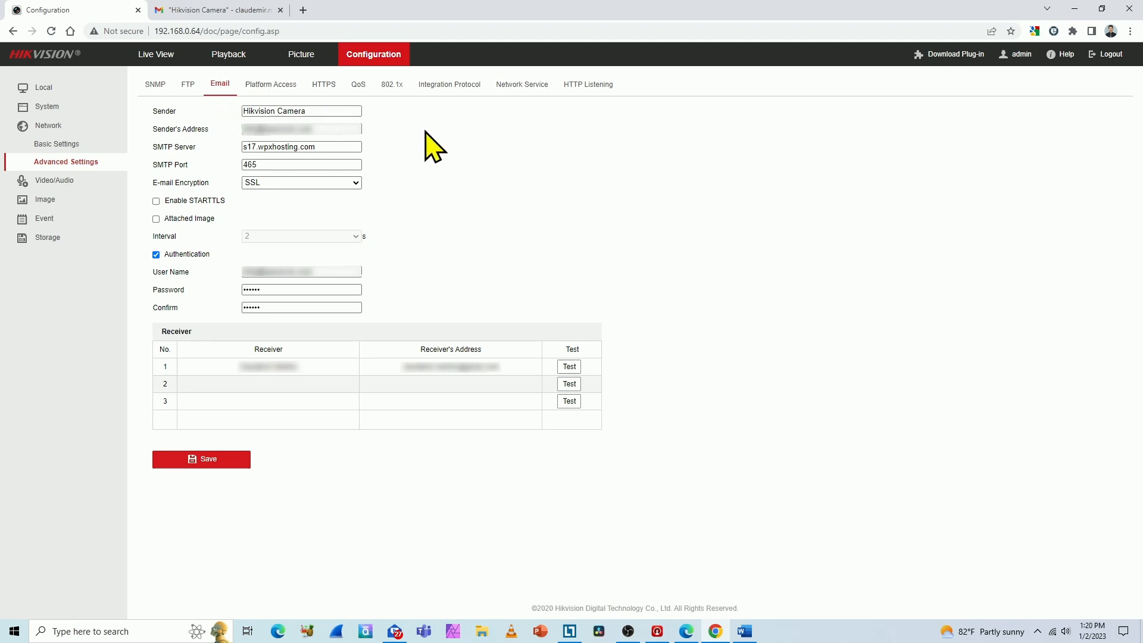
mouse_move(381, 130)
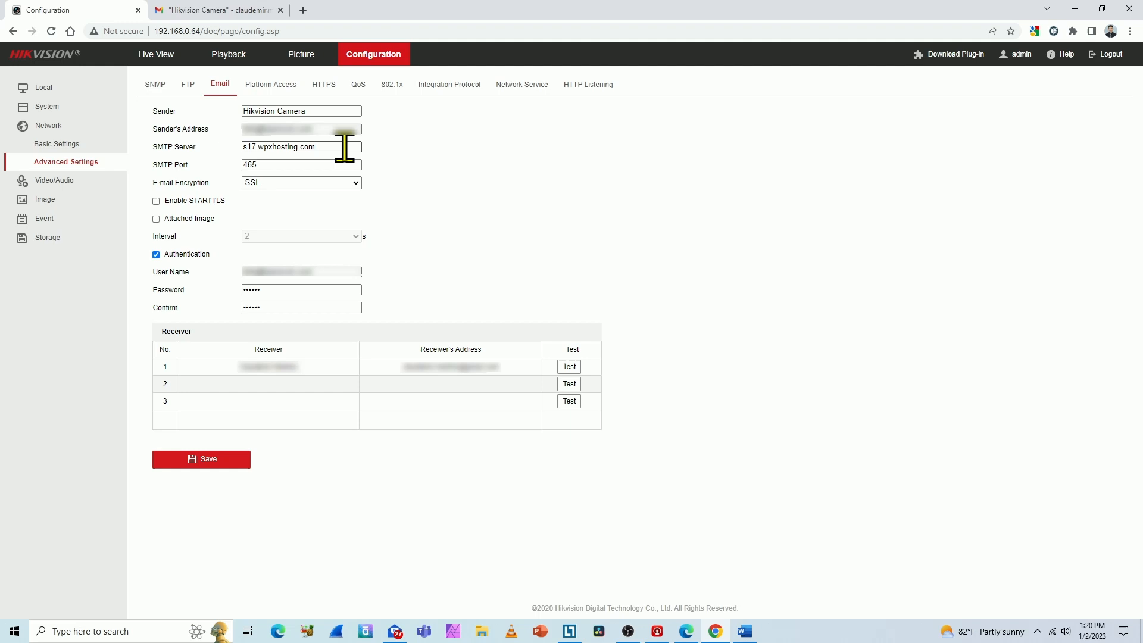
mouse_move(339, 163)
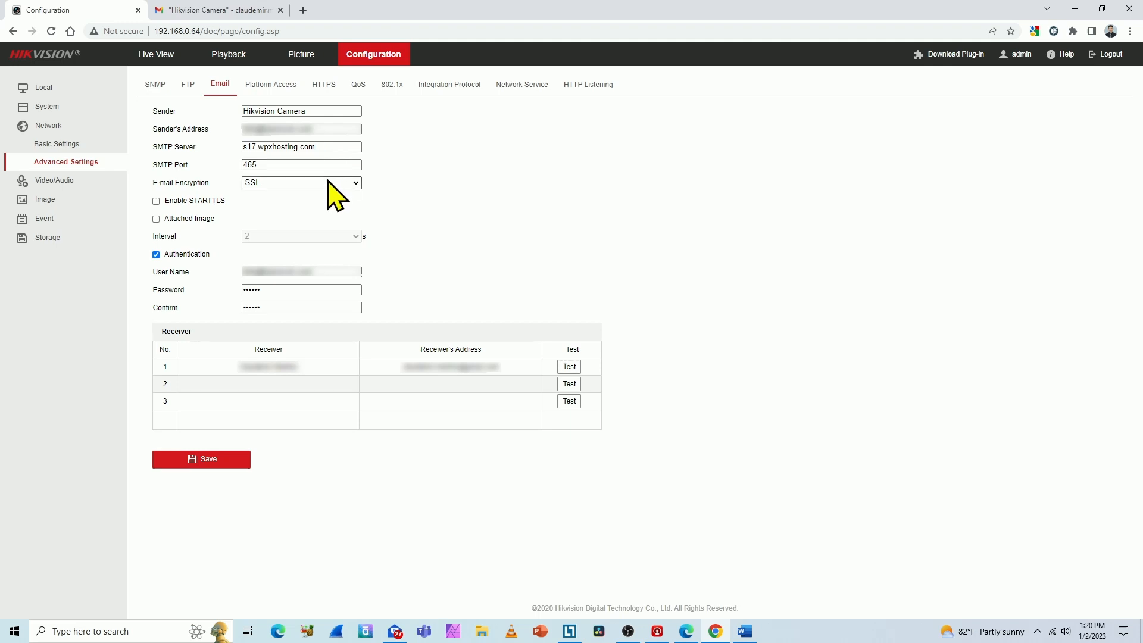
mouse_move(173, 275)
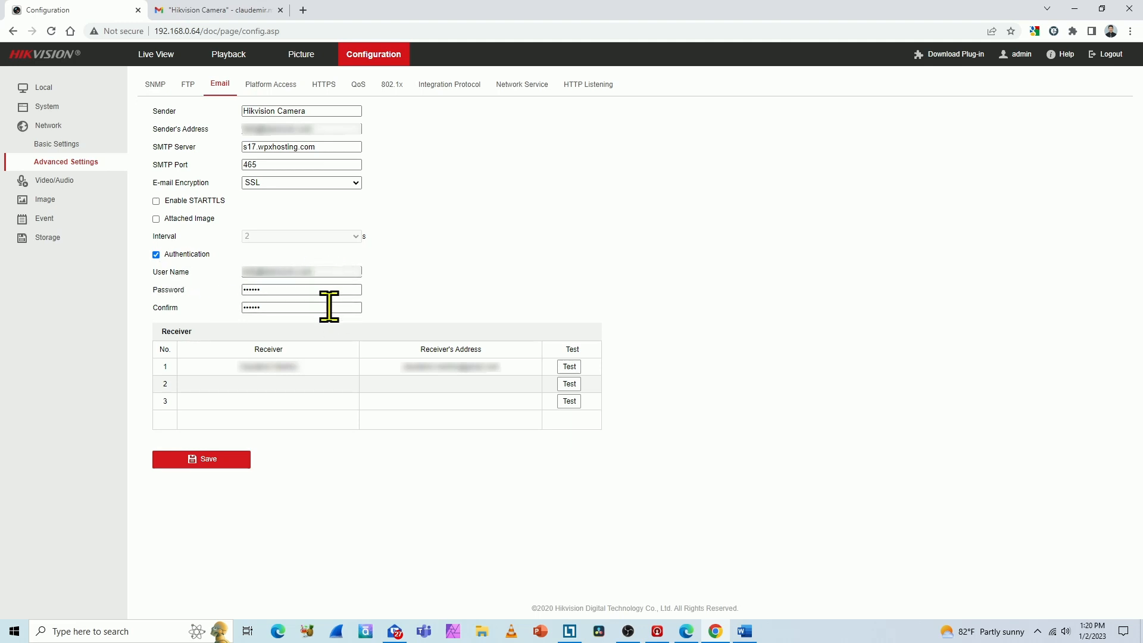
click(268, 366)
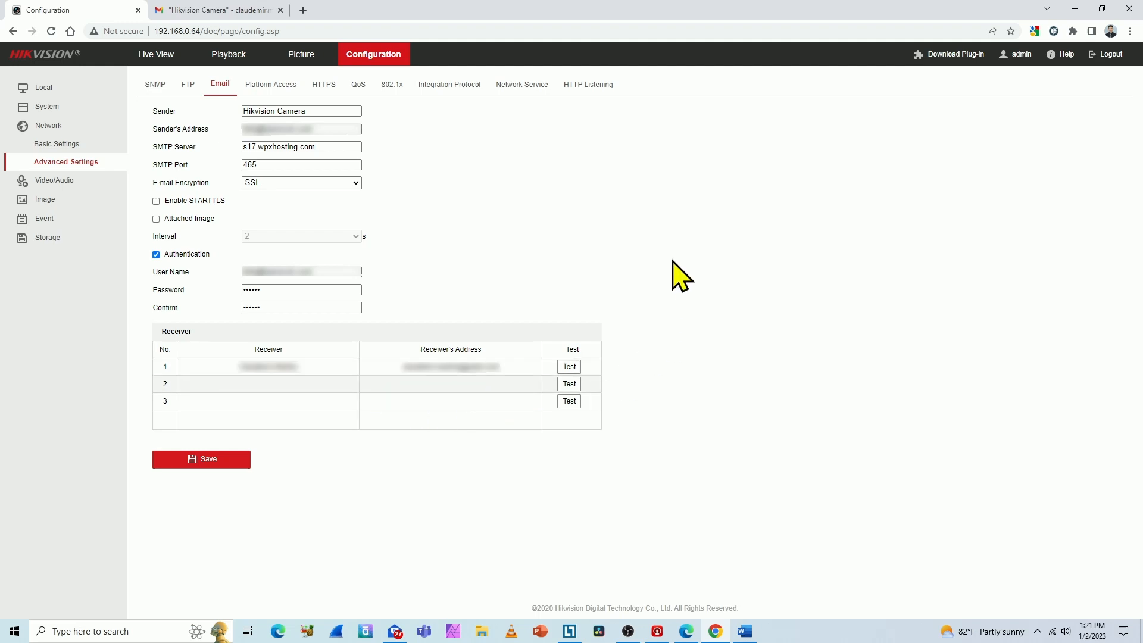
mouse_move(681, 281)
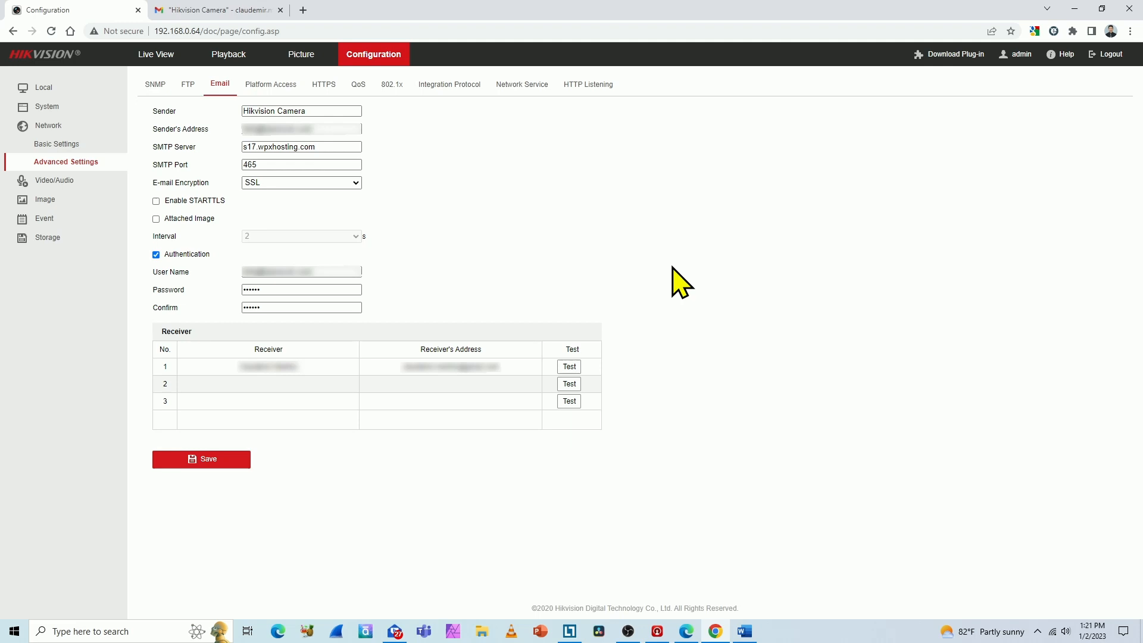
- Switch to the Gmail tab showing the empty Hikvision Camera label
click(217, 10)
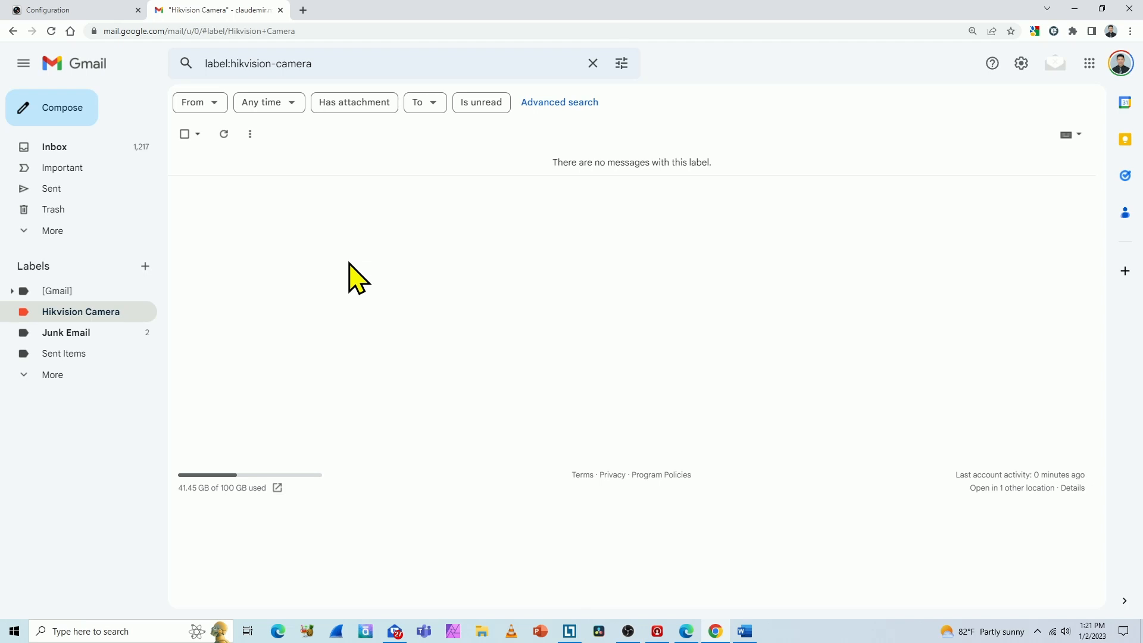
mouse_move(73, 10)
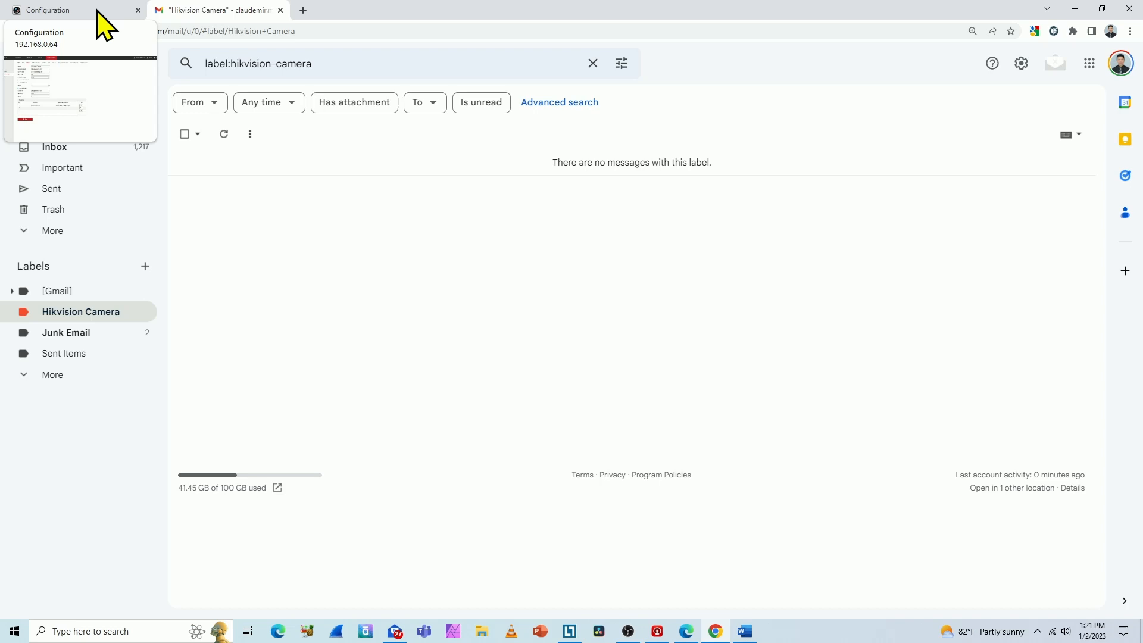
- Send a test email to receiver 1 and acknowledge the 'Testing succeeded' note
click(69, 10)
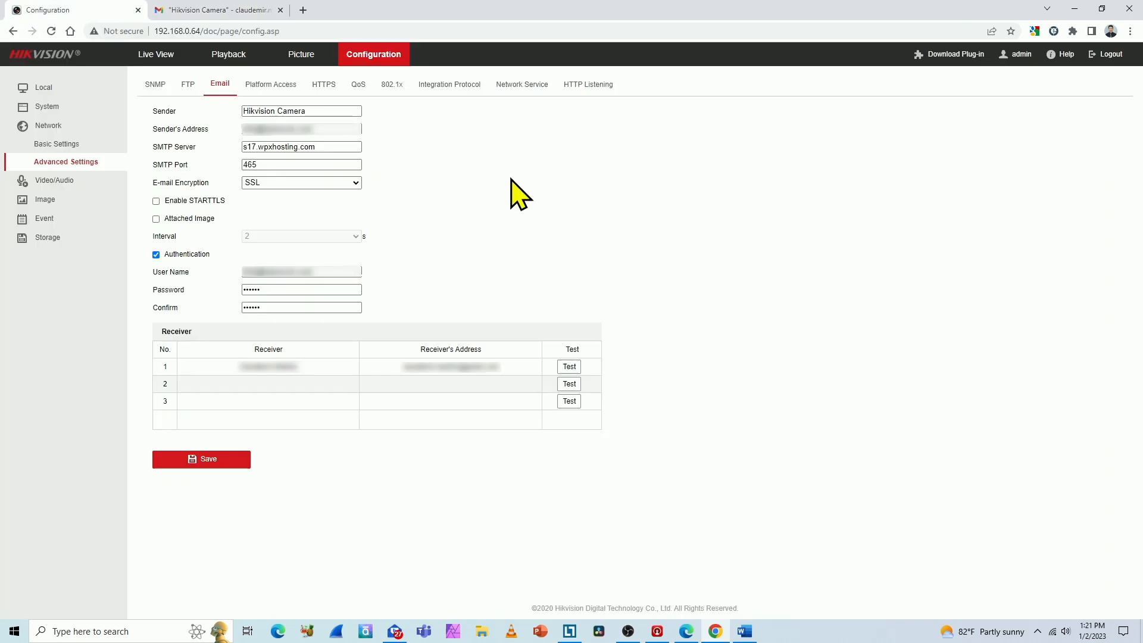
click(568, 365)
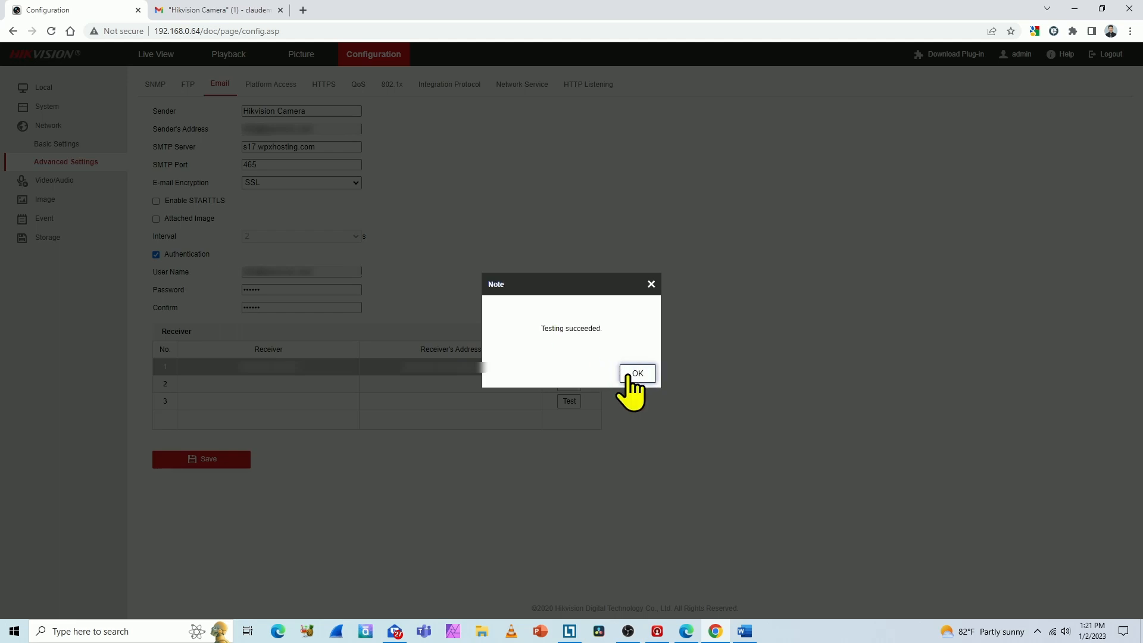
click(636, 373)
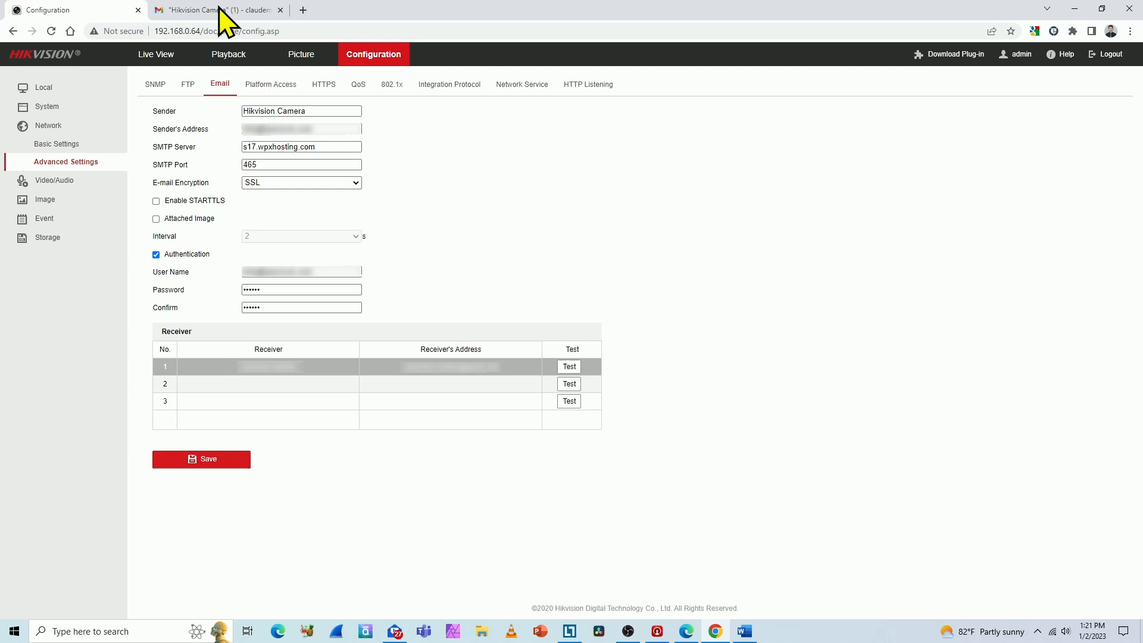
- Read the 'IP CAMERA: test mail' message in Gmail, move it to Trash, and return to the camera tab
click(219, 9)
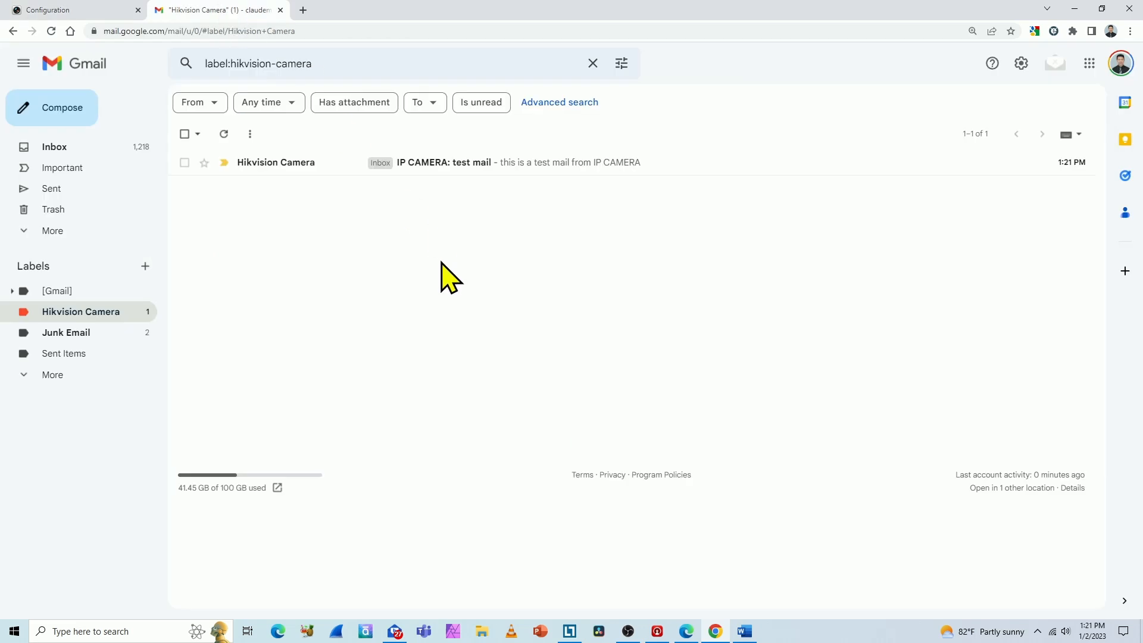
mouse_move(310, 212)
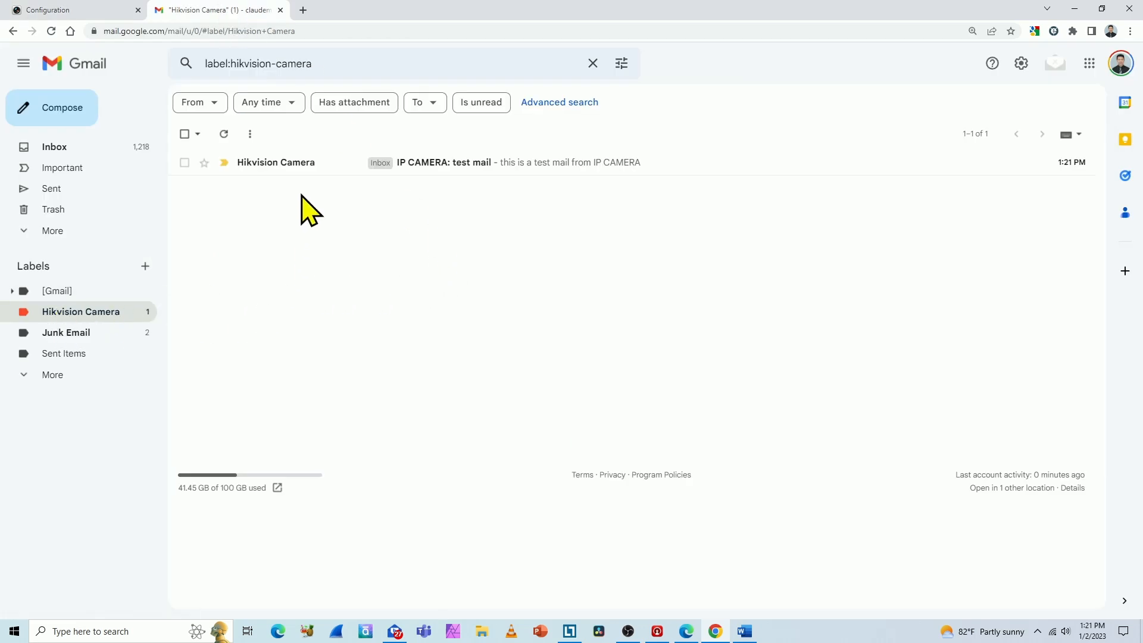
click(444, 162)
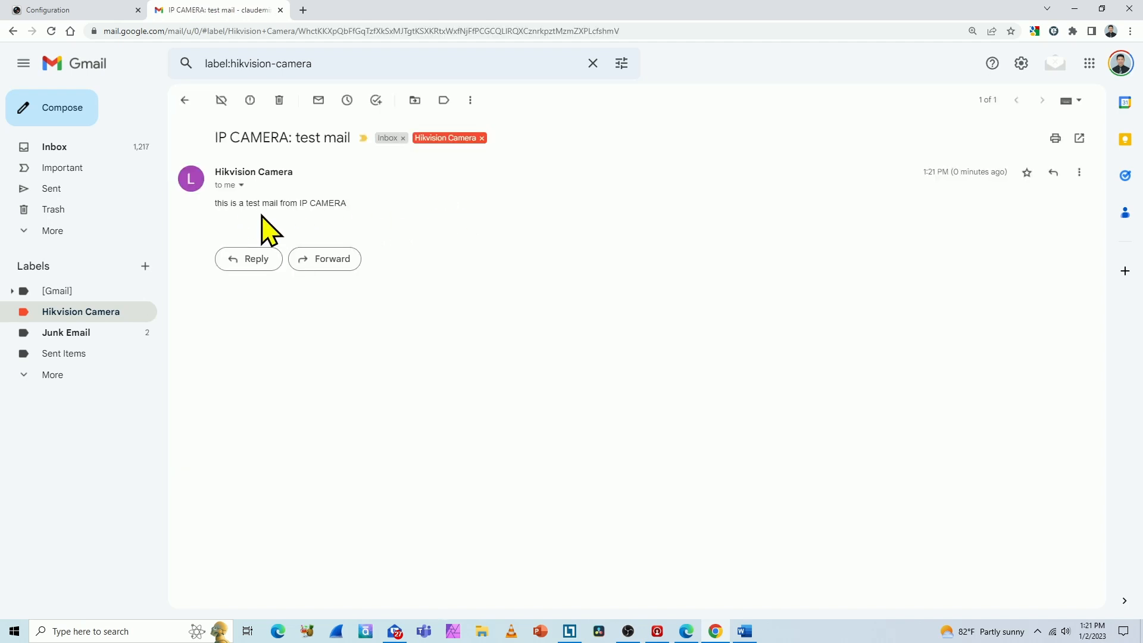
mouse_move(400, 229)
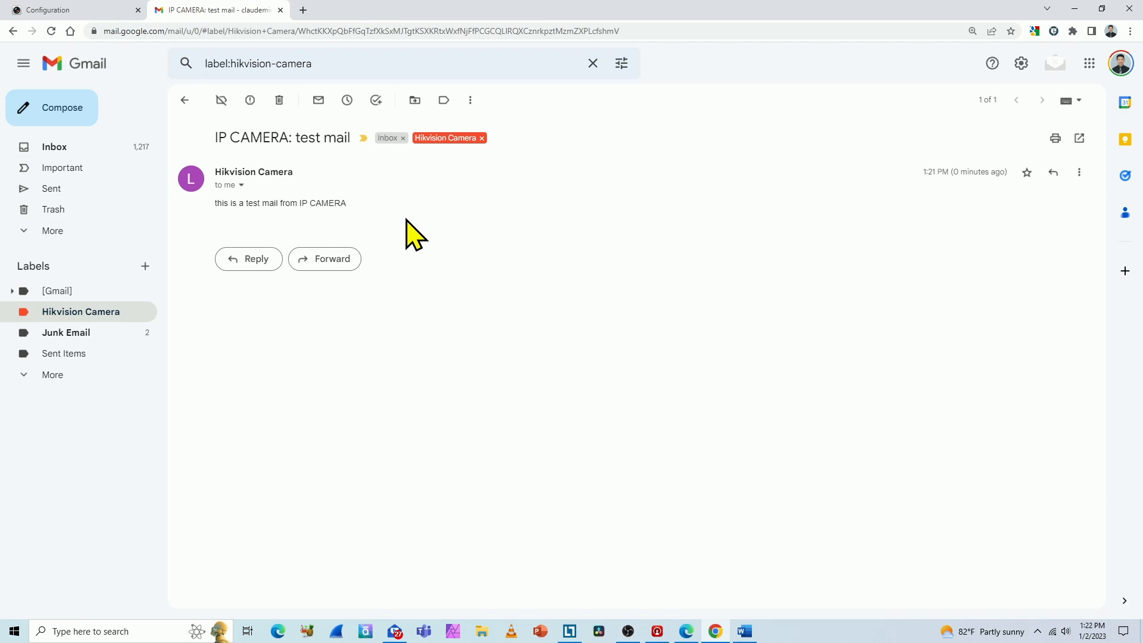
click(278, 100)
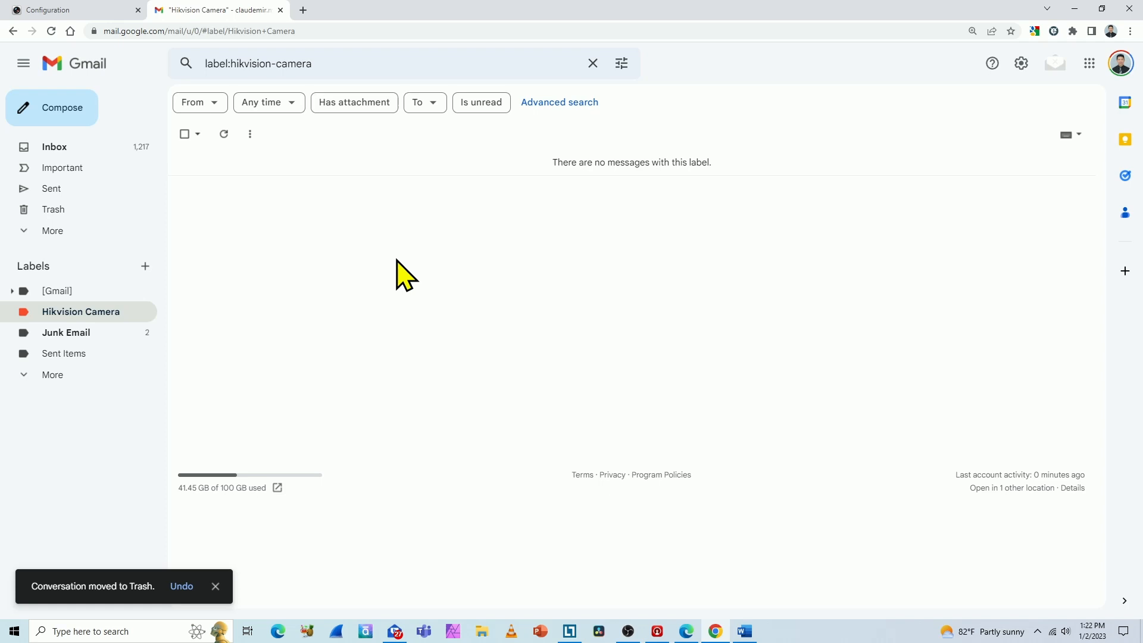
click(69, 10)
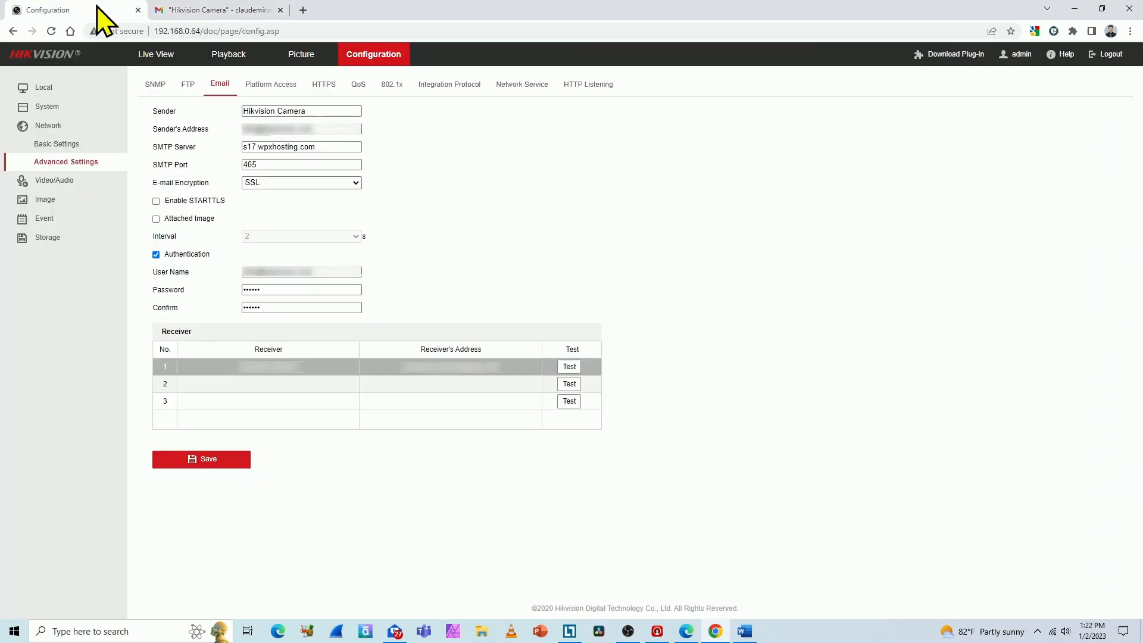
mouse_move(80, 79)
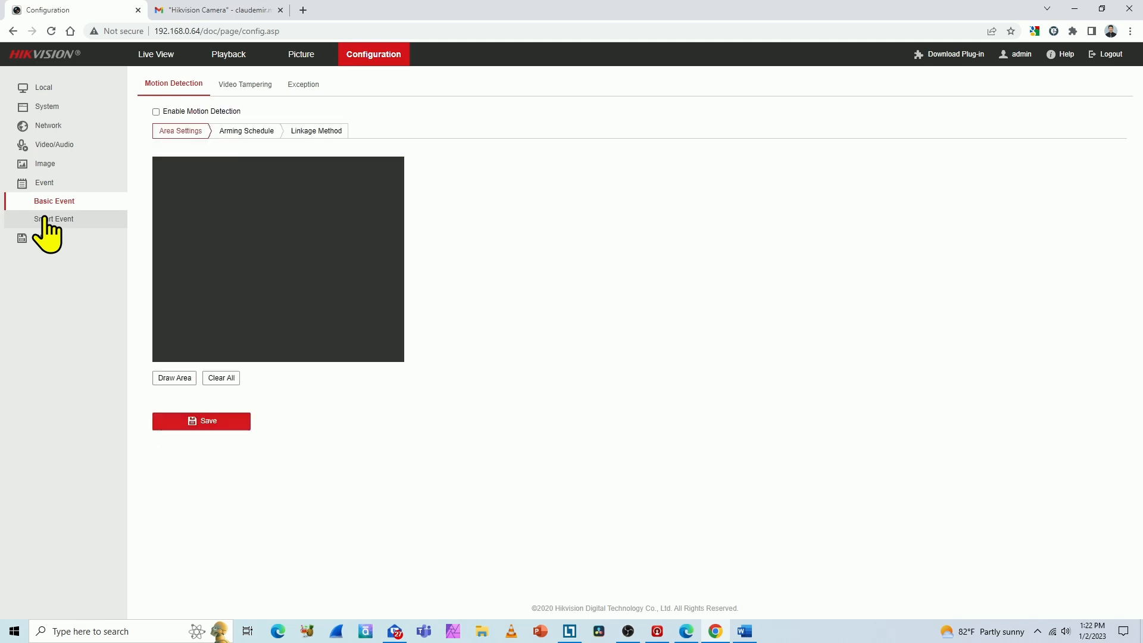
- Tick Enable Motion Detection, keeping the full-frame area and sensitivity 60
click(155, 111)
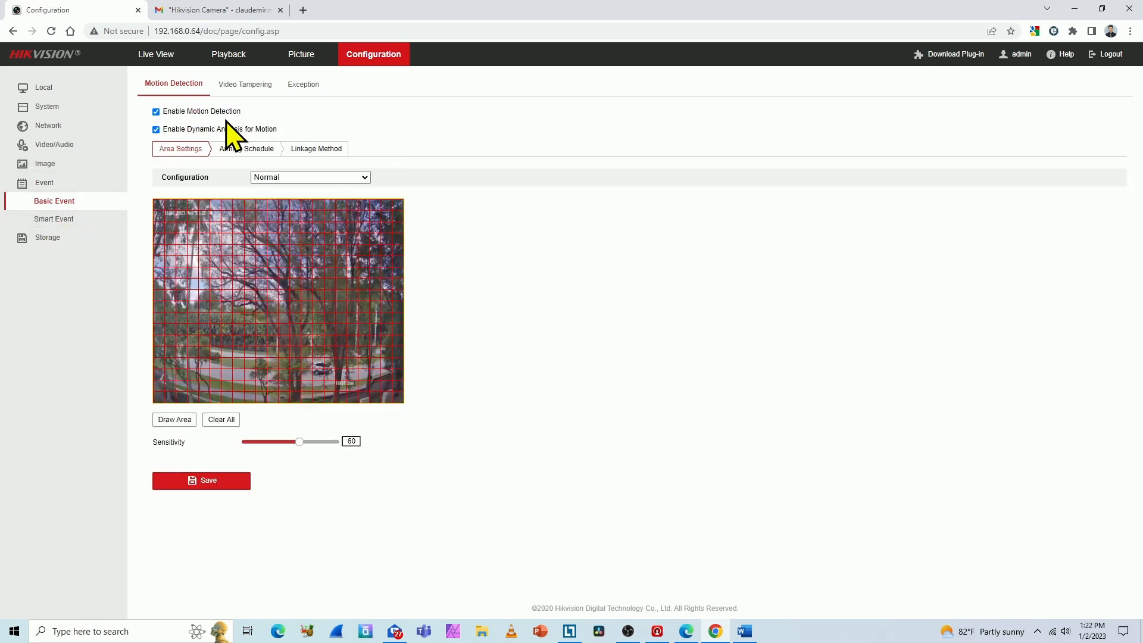
mouse_move(223, 350)
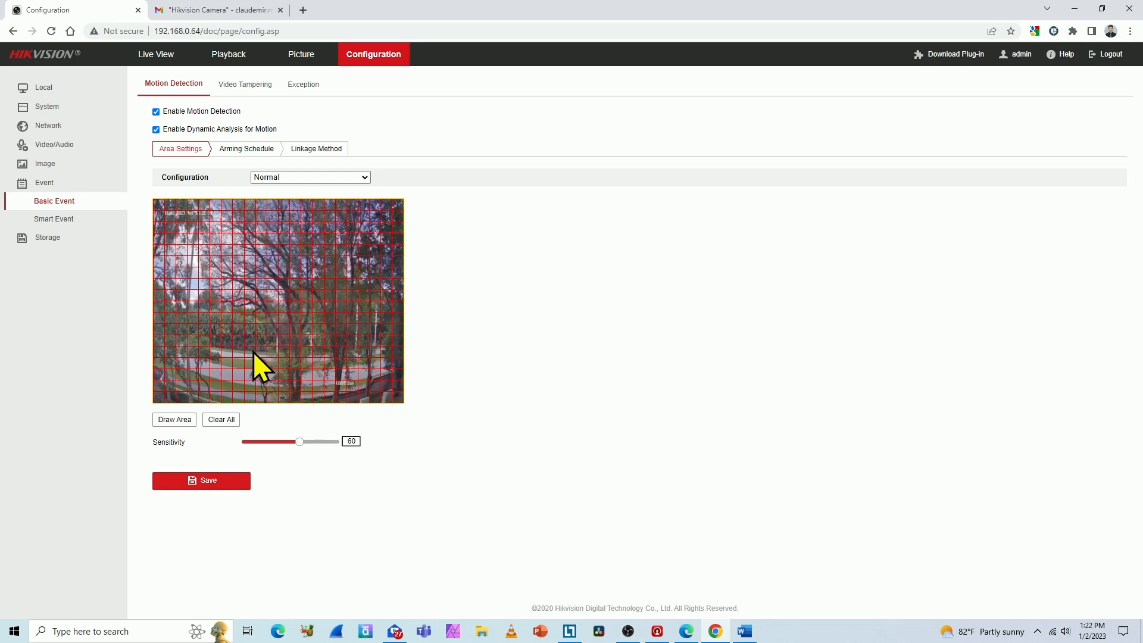
mouse_move(223, 306)
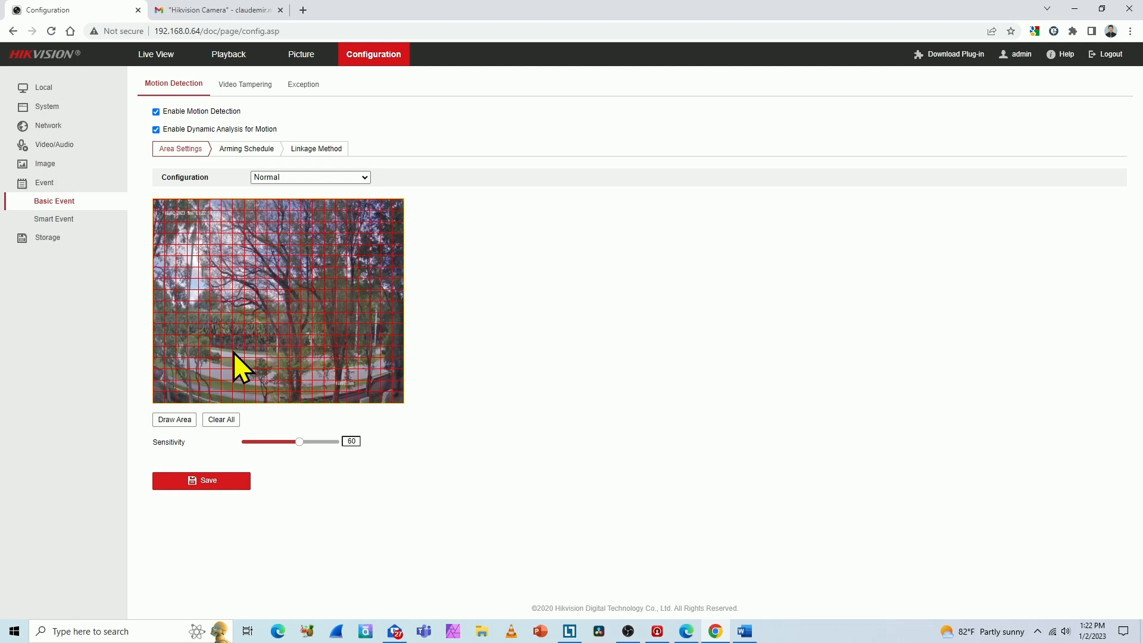
mouse_move(278, 357)
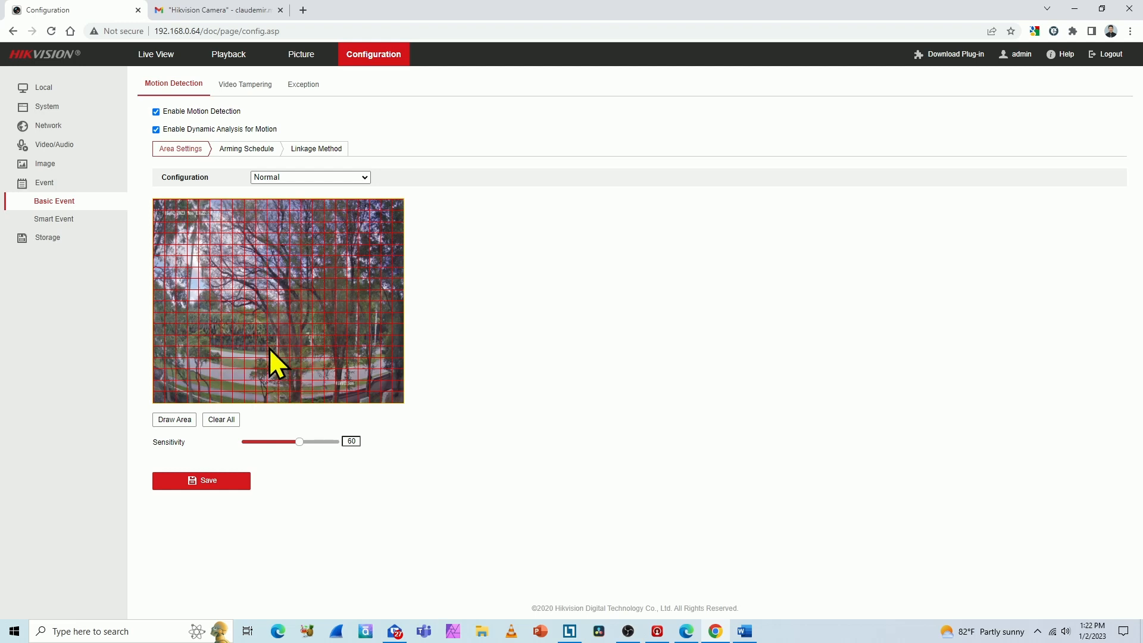
mouse_move(292, 460)
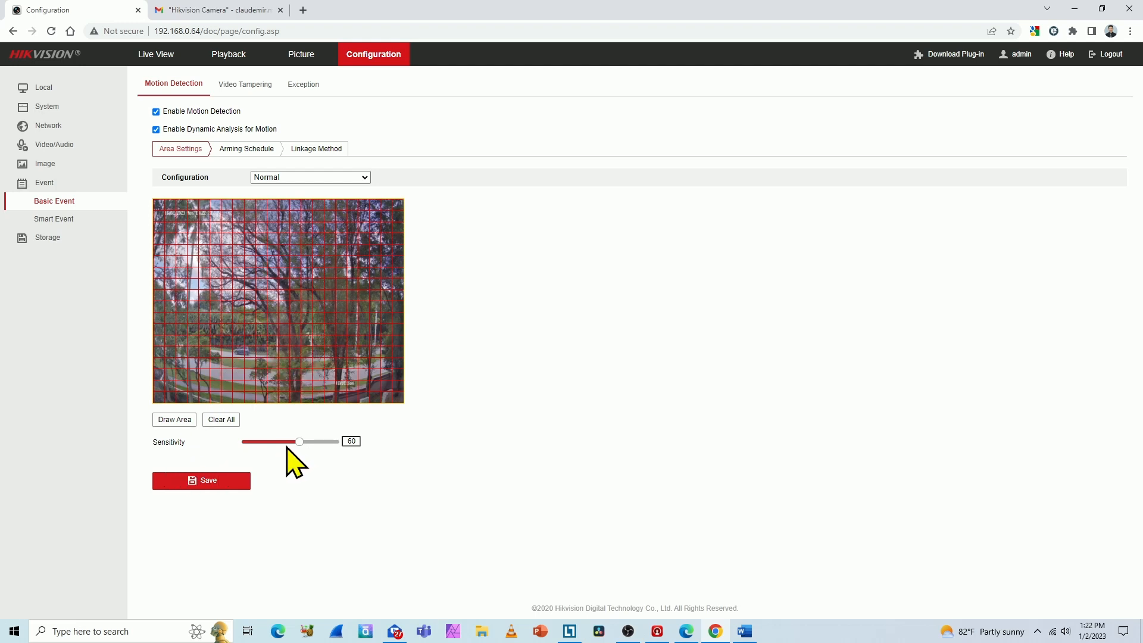
mouse_move(264, 223)
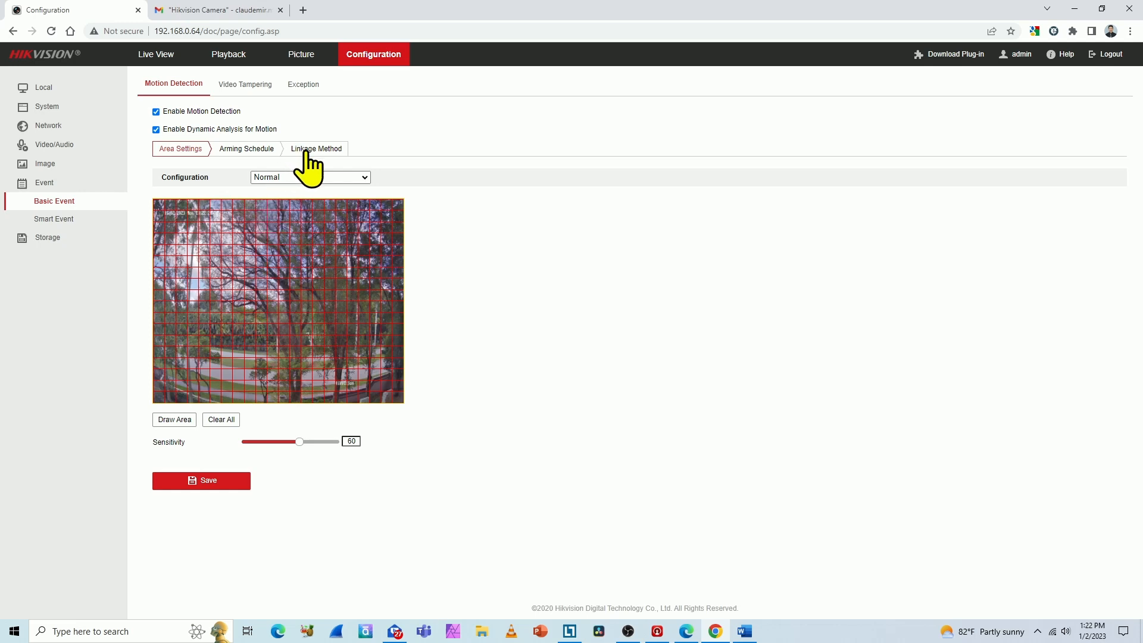
- Save the Linkage Method with Send Email, Notify Surveillance Center and Trigger Recording A1, then check Gmail
click(317, 149)
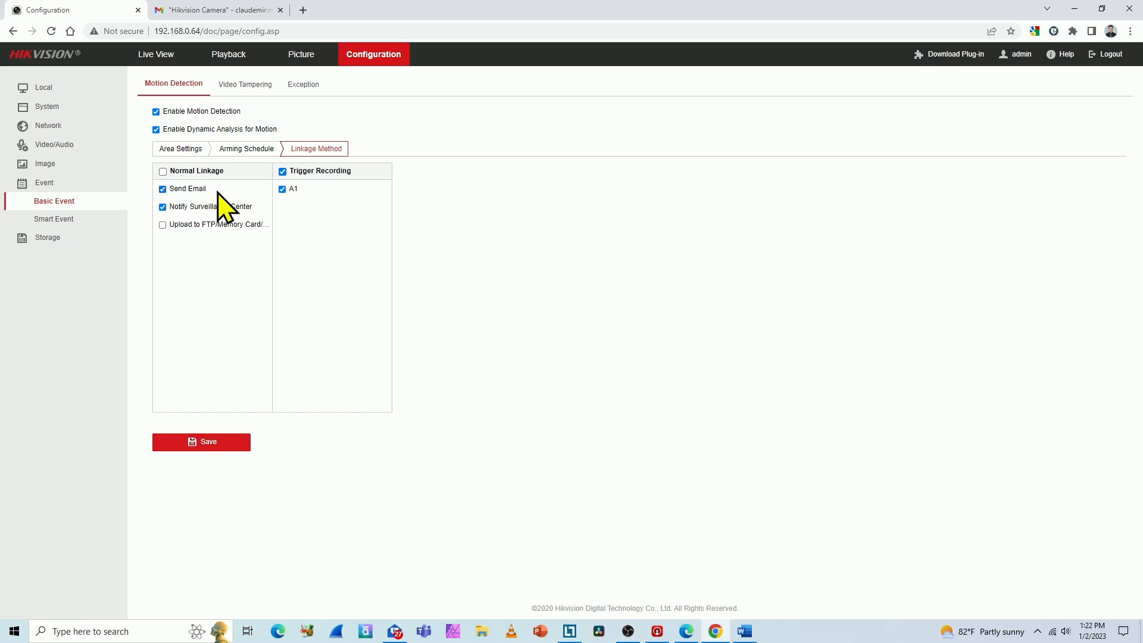
mouse_move(315, 203)
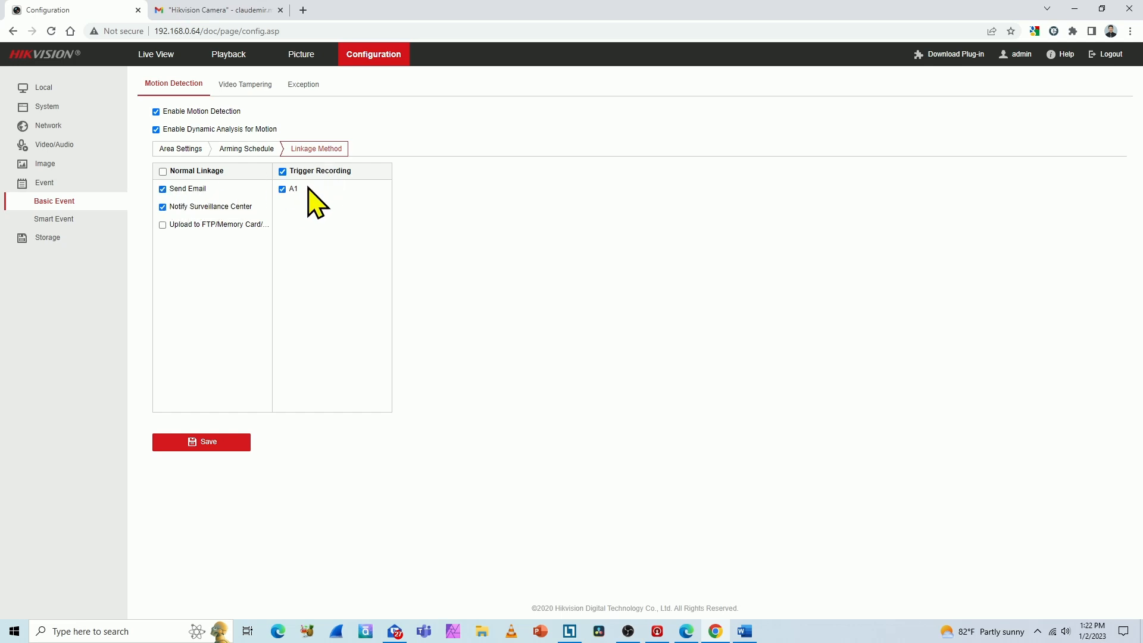
mouse_move(306, 215)
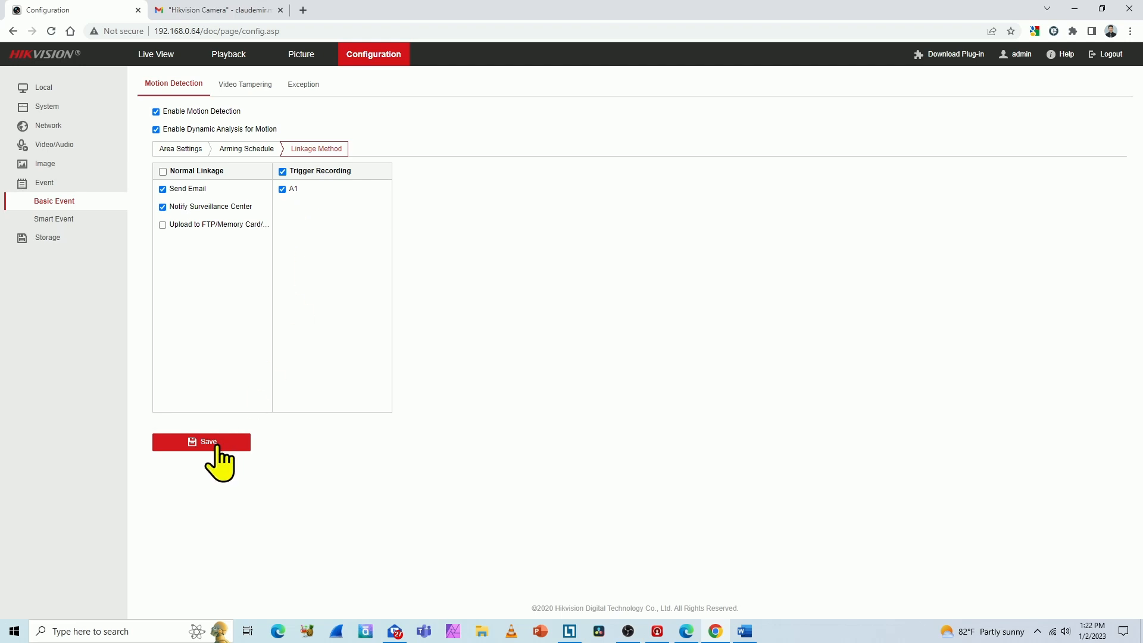
click(202, 442)
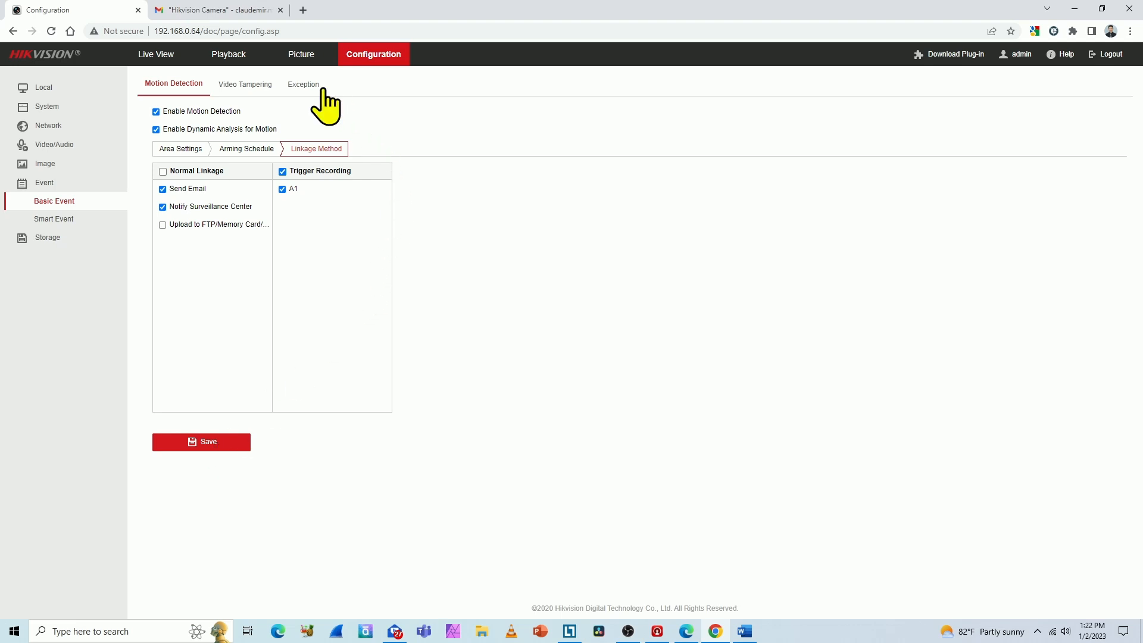
click(216, 10)
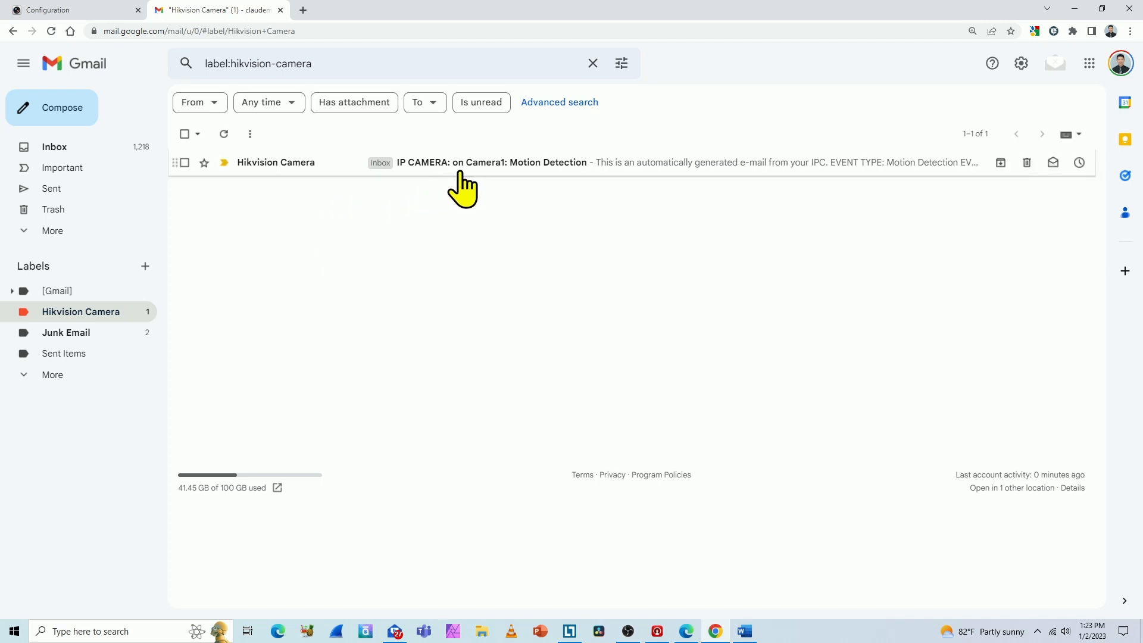
- Read the IP CAMERA Motion Detection alert email, then return to the camera's Network settings
click(492, 161)
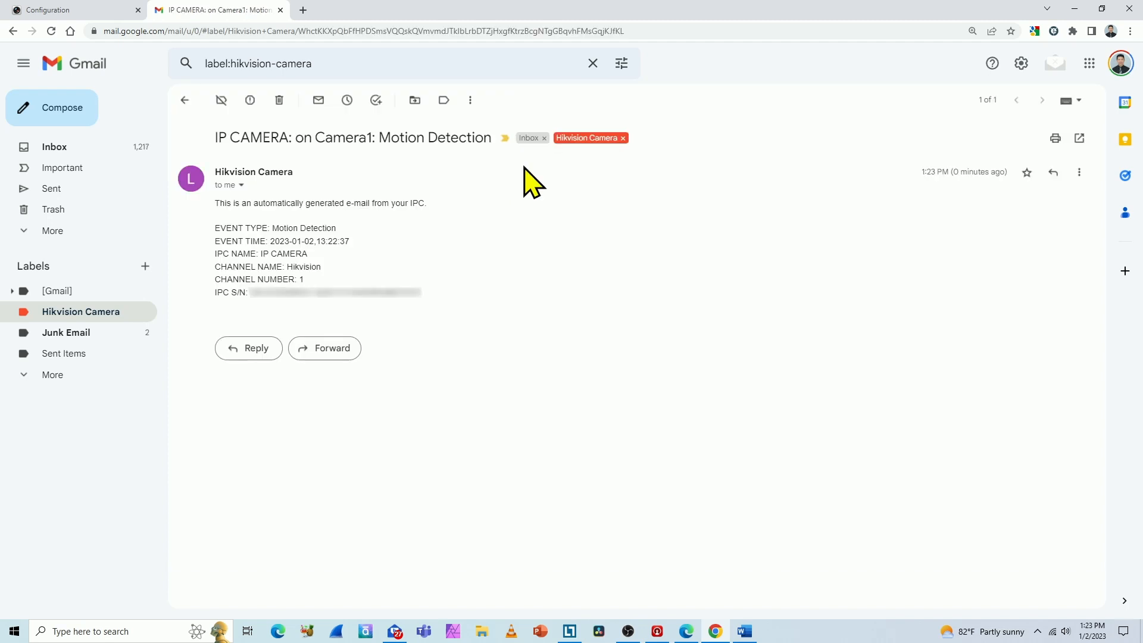
mouse_move(541, 259)
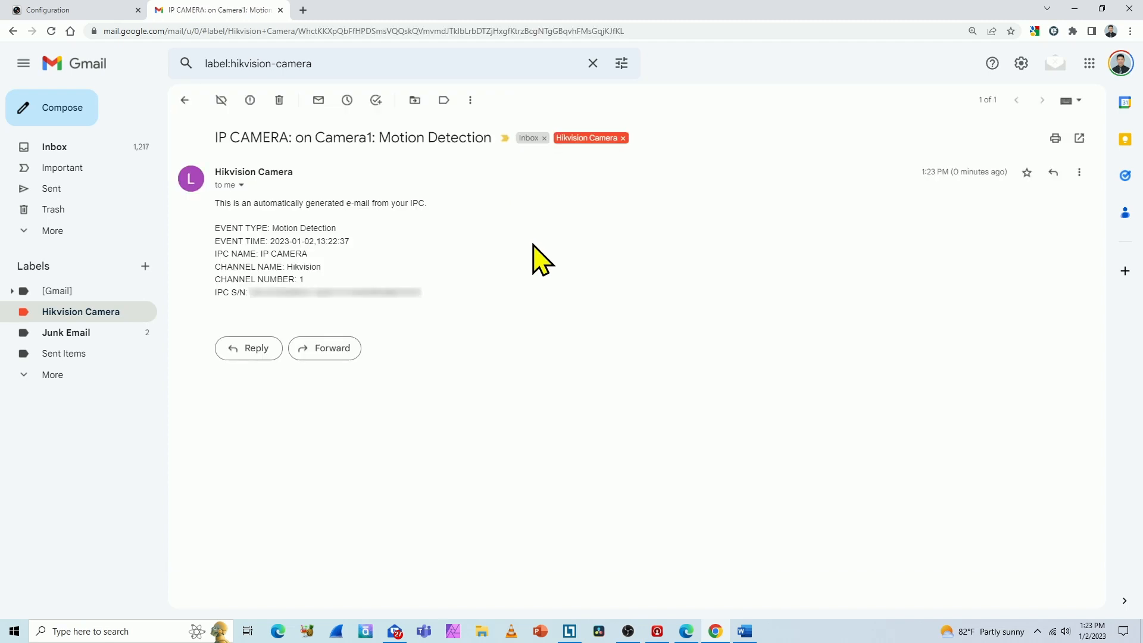
mouse_move(396, 242)
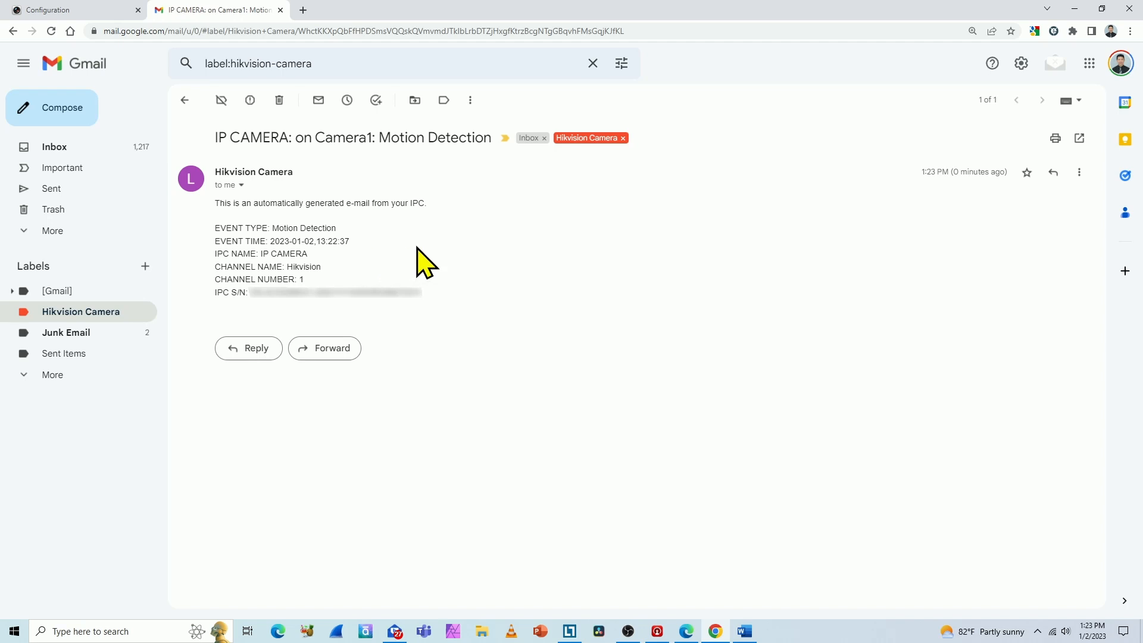
mouse_move(482, 258)
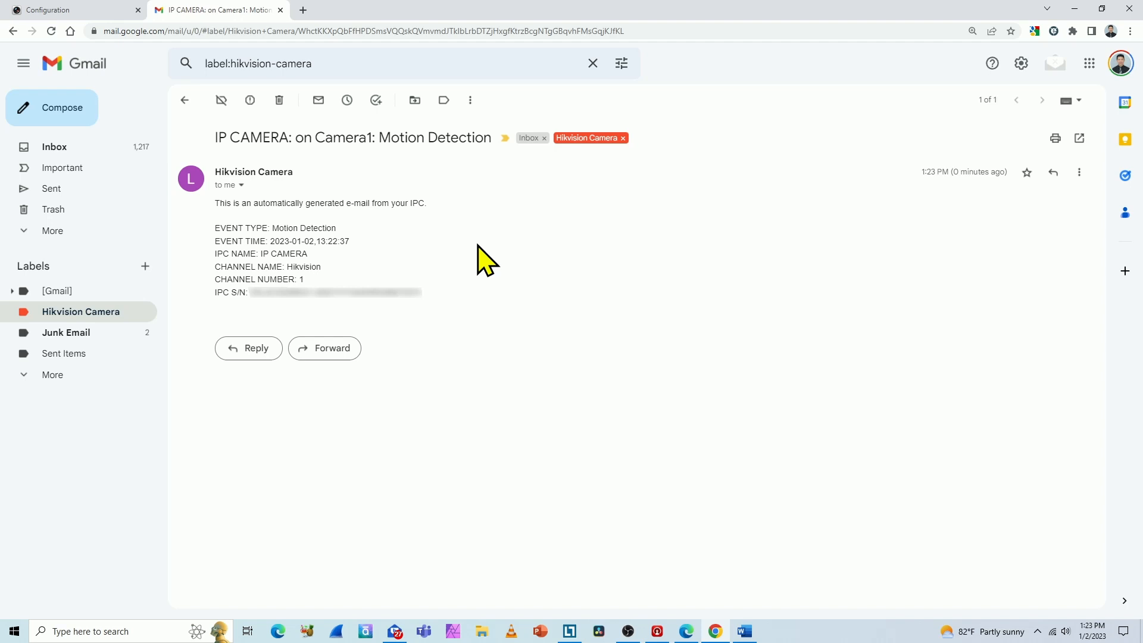
mouse_move(517, 251)
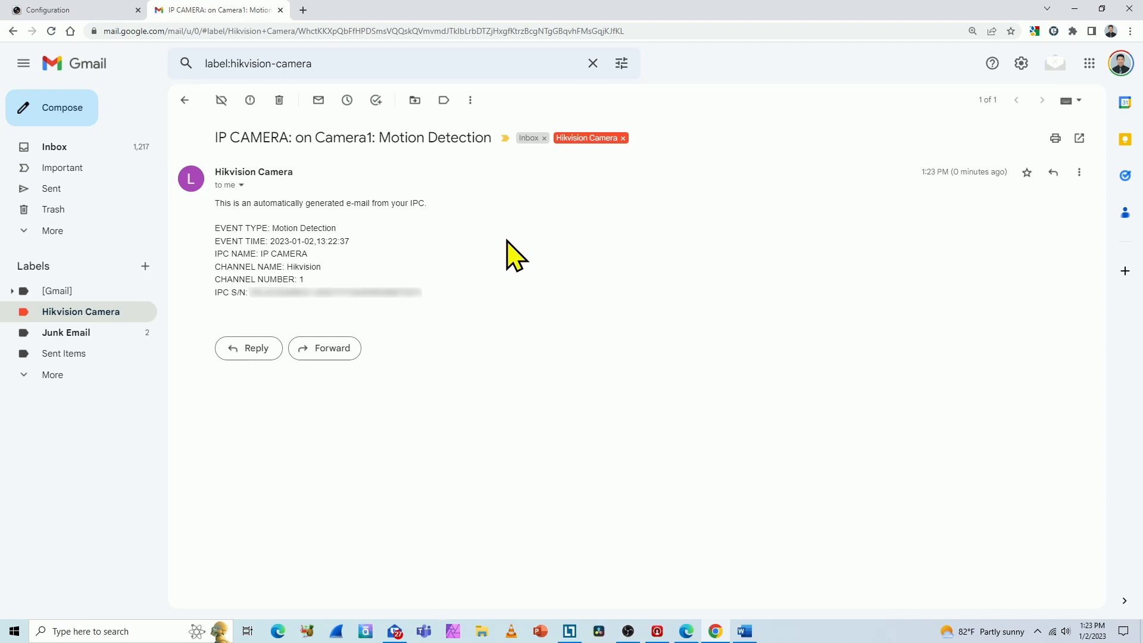
mouse_move(514, 255)
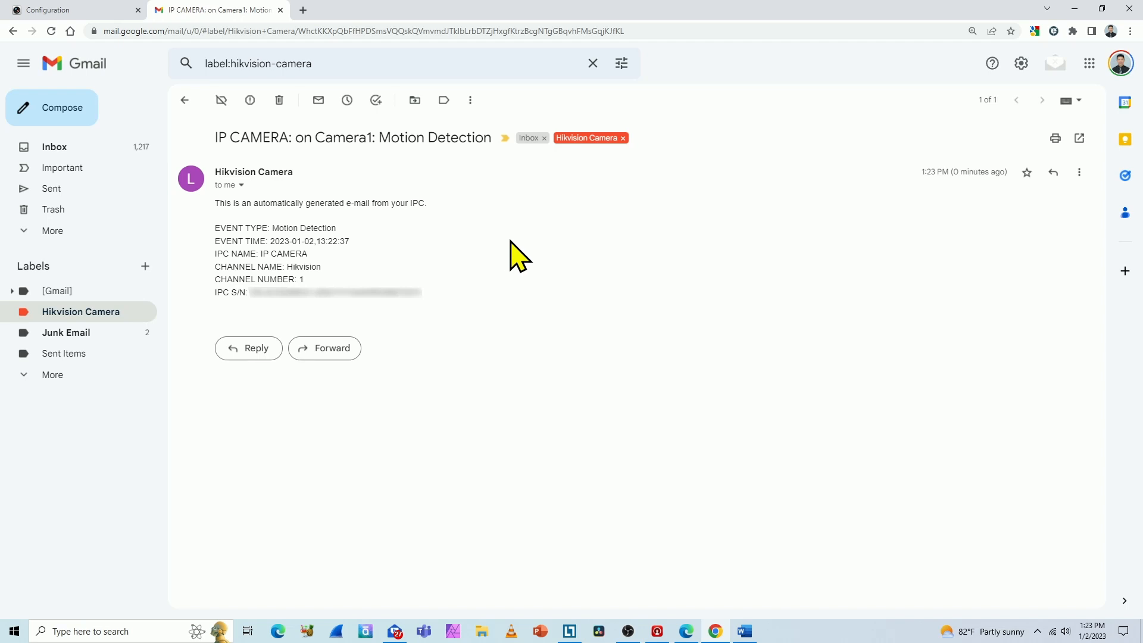
mouse_move(316, 135)
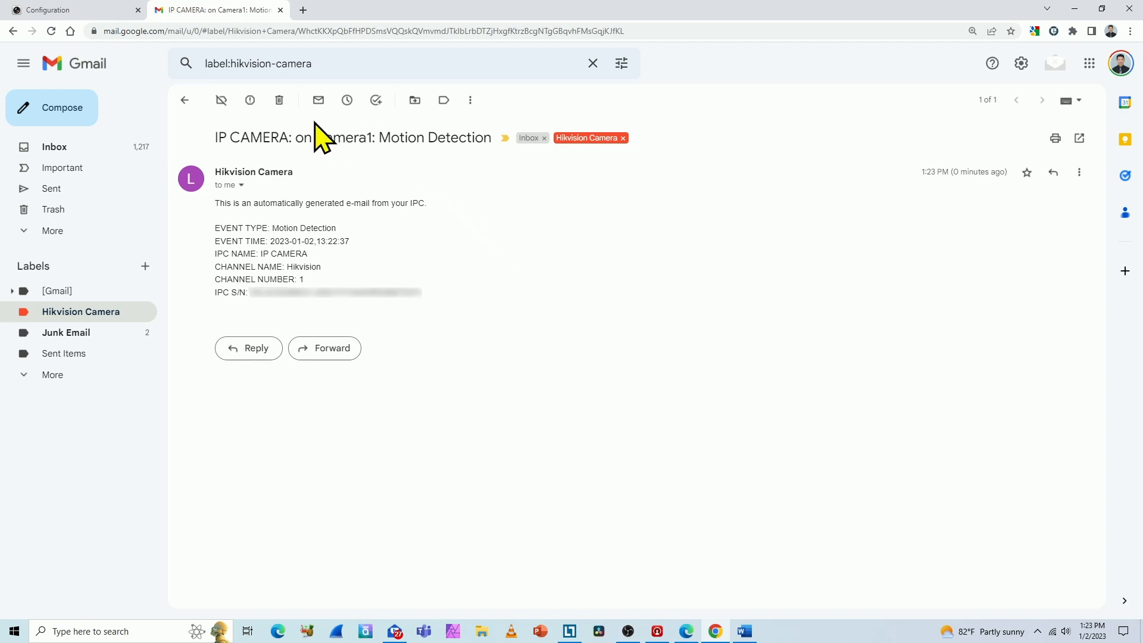
click(279, 100)
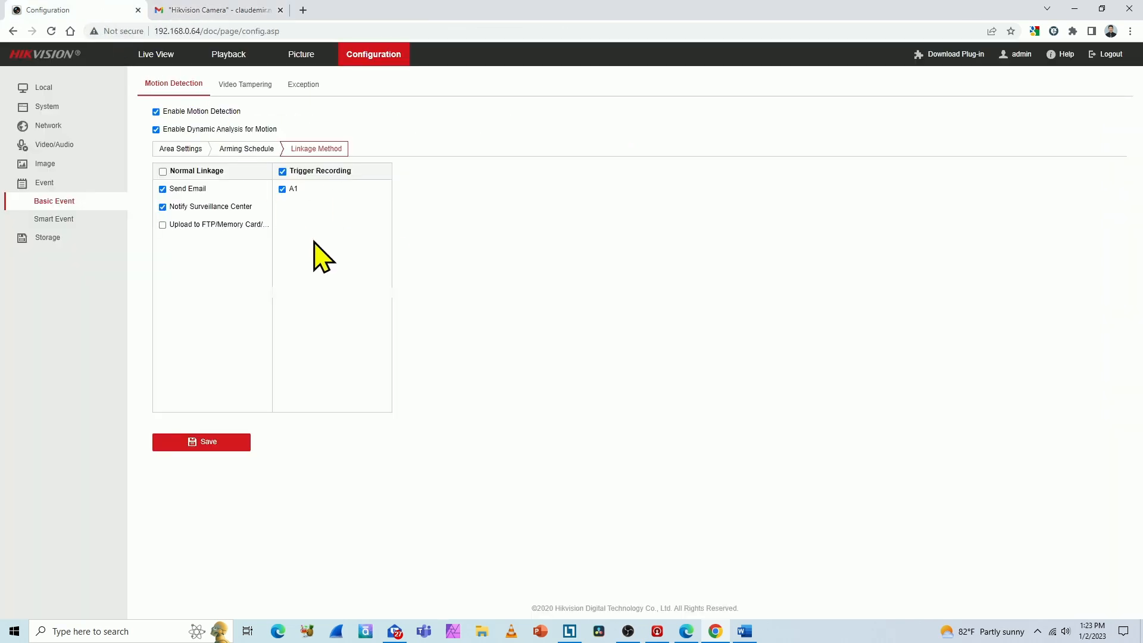
mouse_move(337, 284)
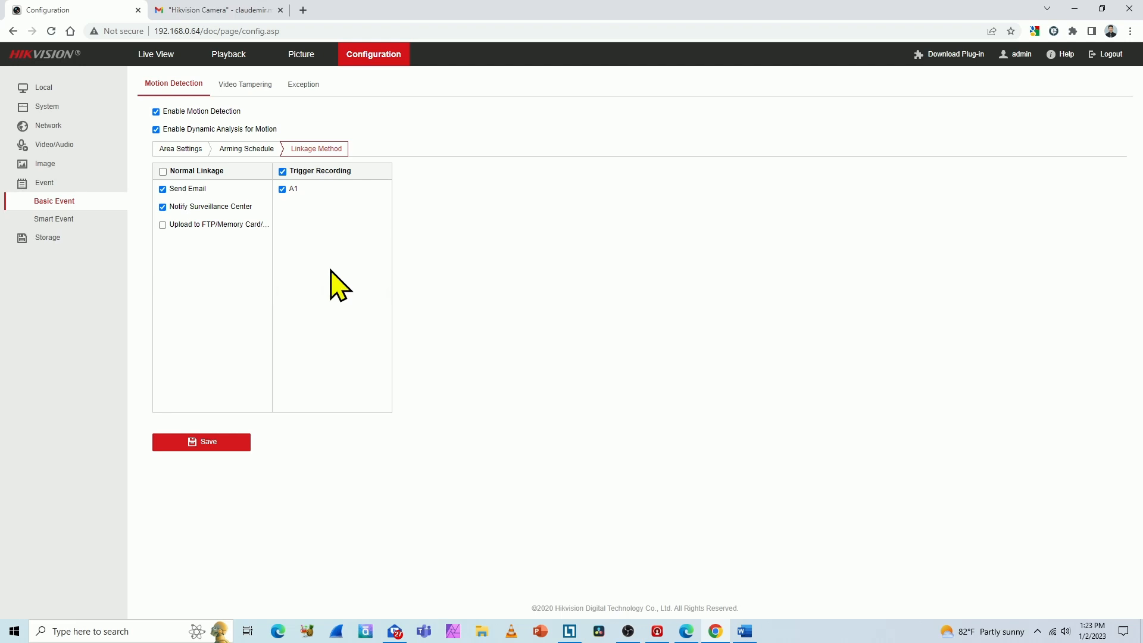
click(49, 125)
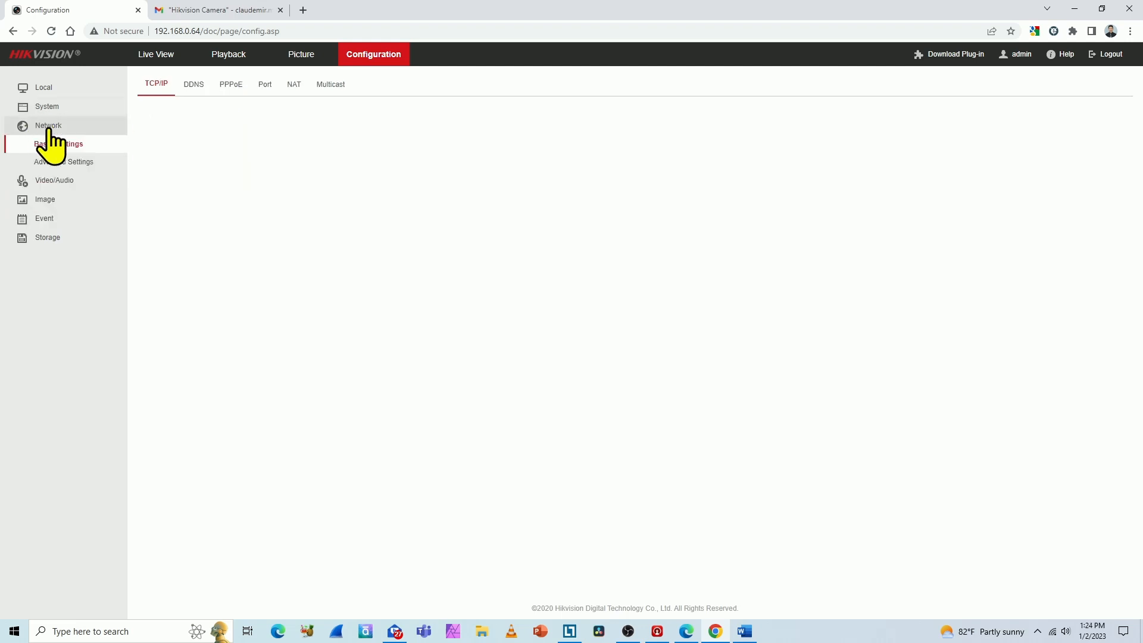
- Enable Attached Image at a 2-second interval in the Email settings and save, then go to Live View
click(65, 161)
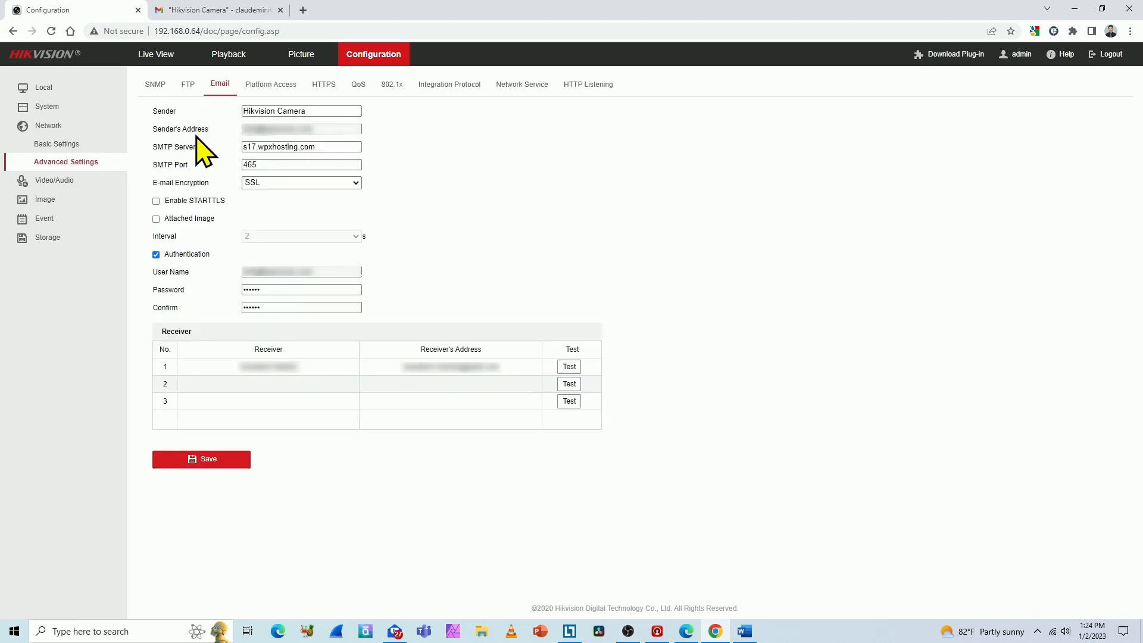
mouse_move(190, 223)
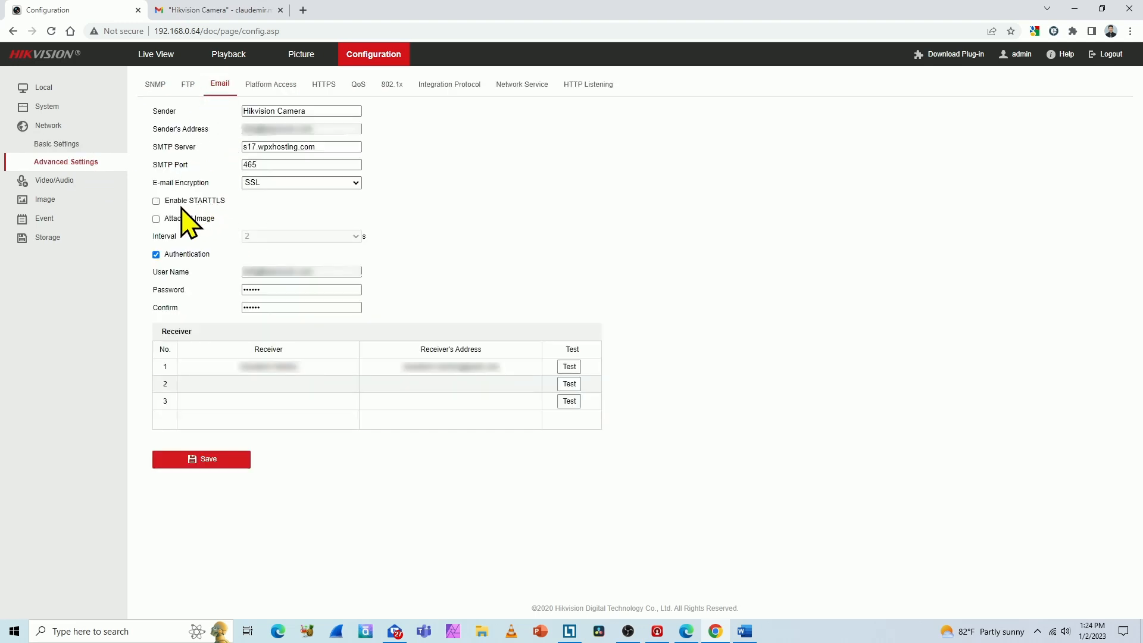
click(156, 219)
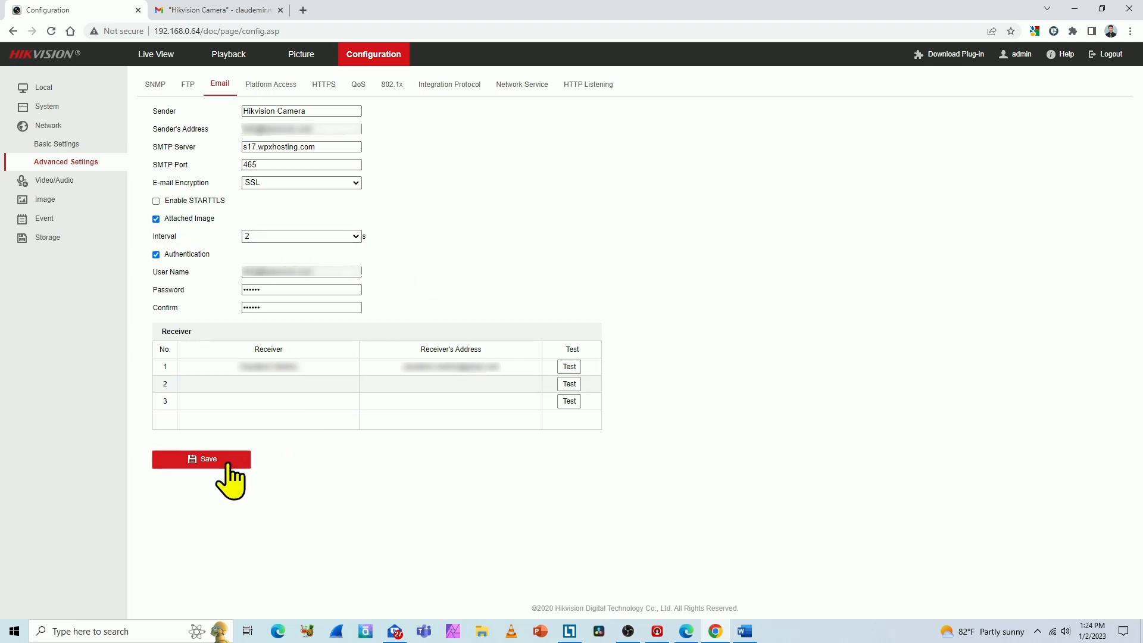
click(202, 459)
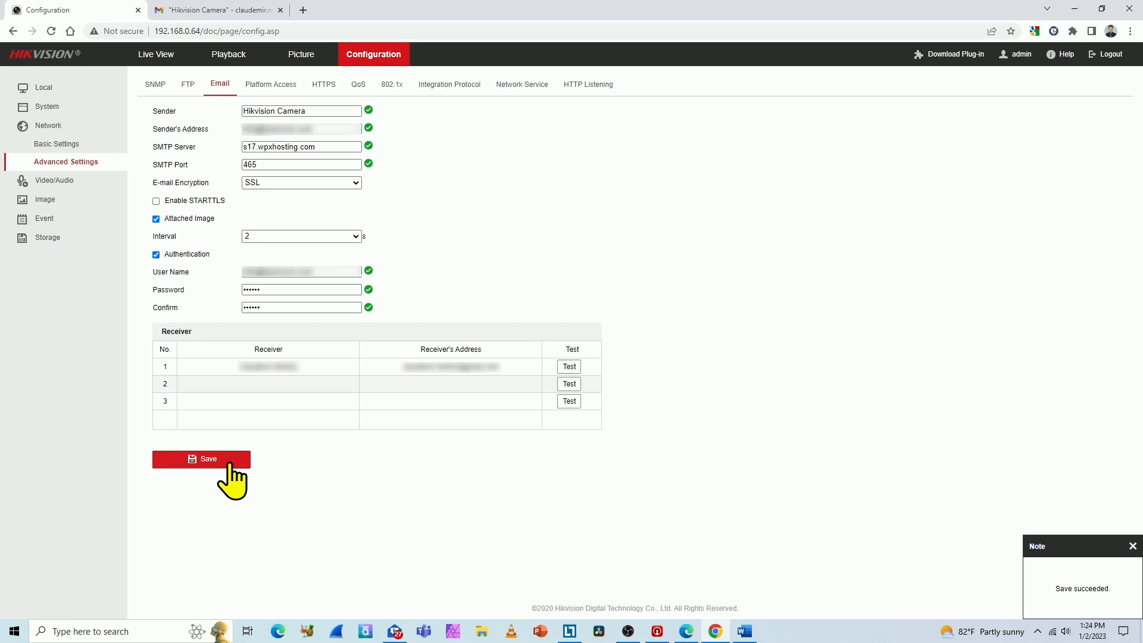
mouse_move(467, 168)
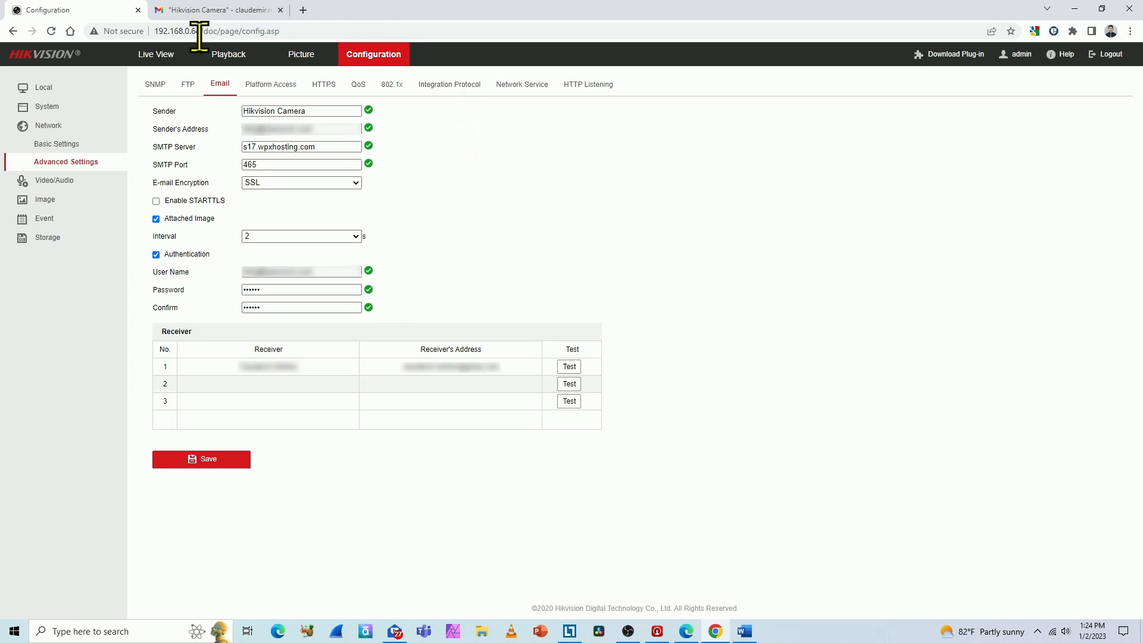
click(156, 54)
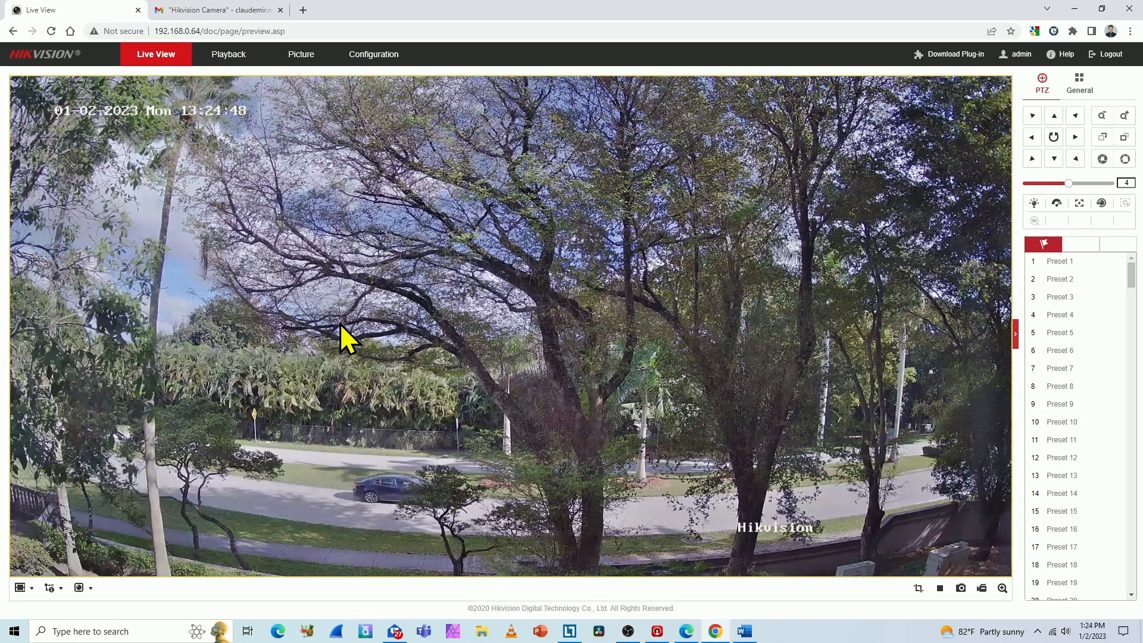
mouse_move(394, 474)
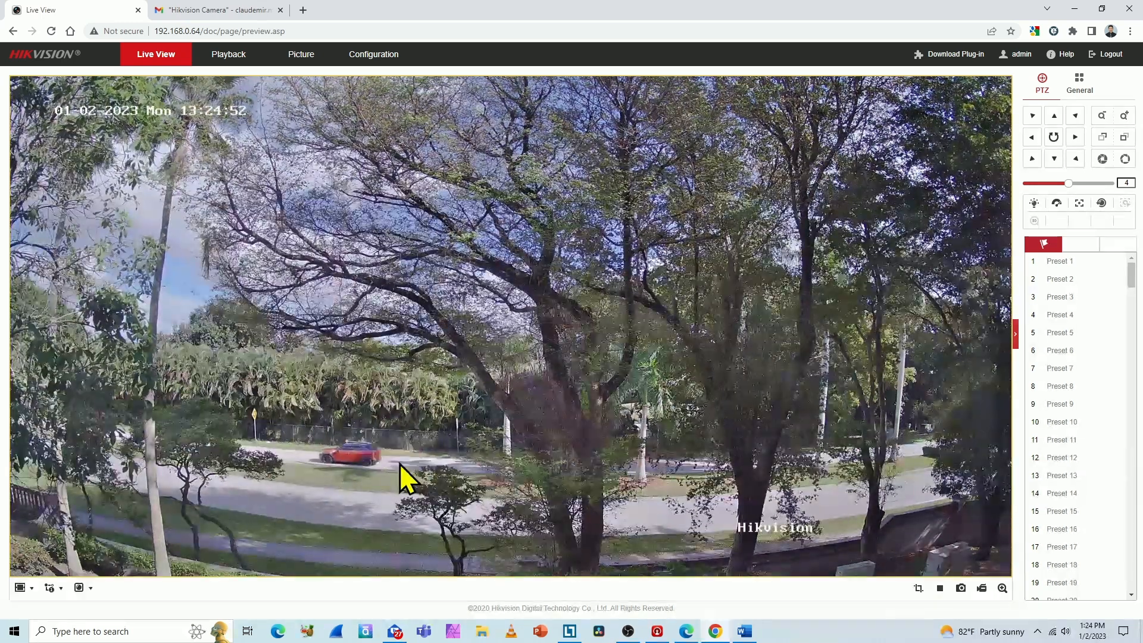
mouse_move(371, 368)
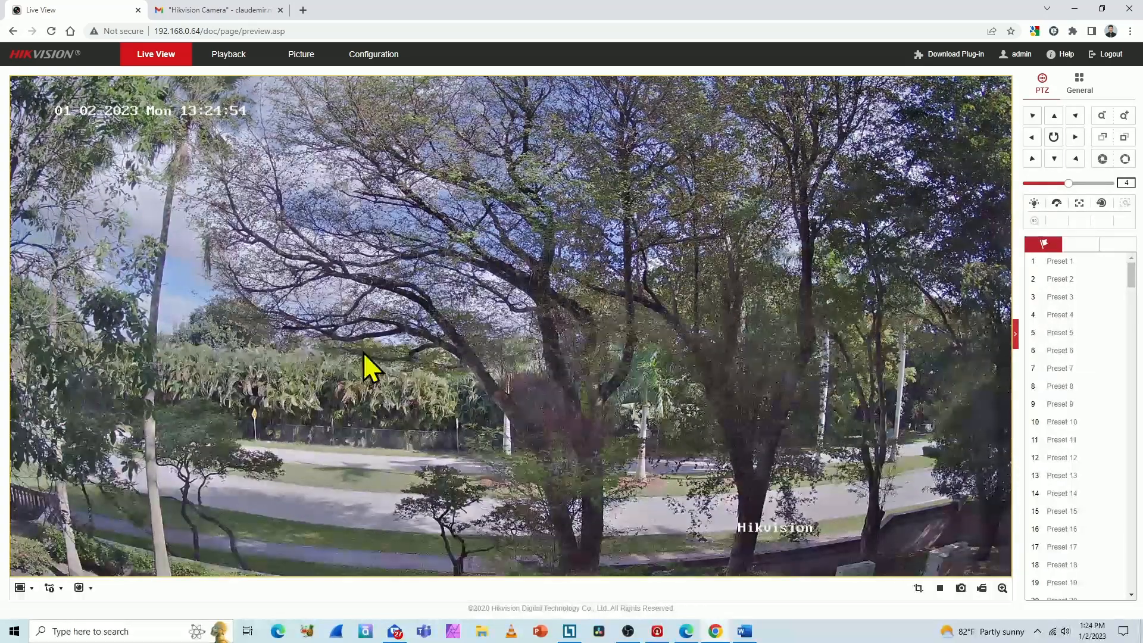
- View the new alert's attached street-scene snapshots in Gmail, browsing forward and back through them
click(216, 9)
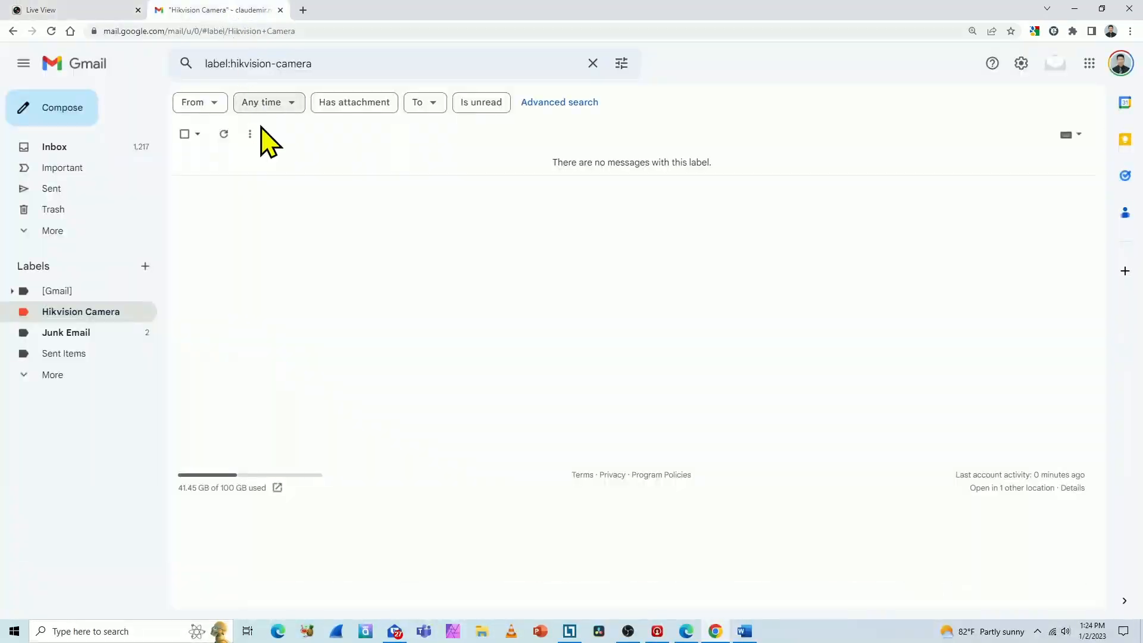
mouse_move(366, 306)
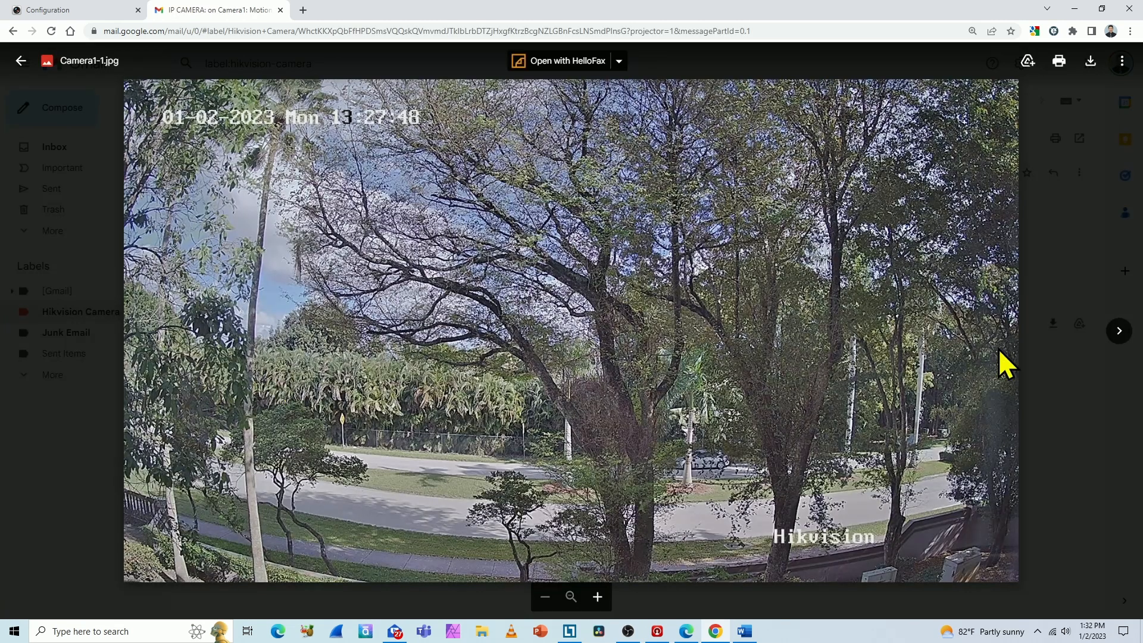
click(1120, 330)
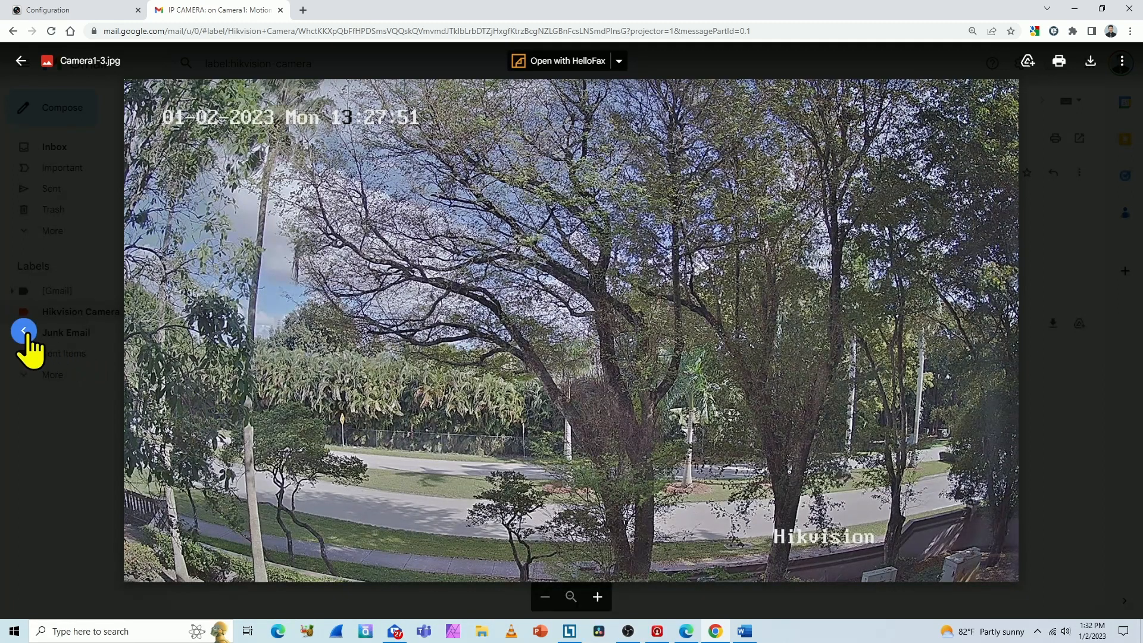
click(24, 330)
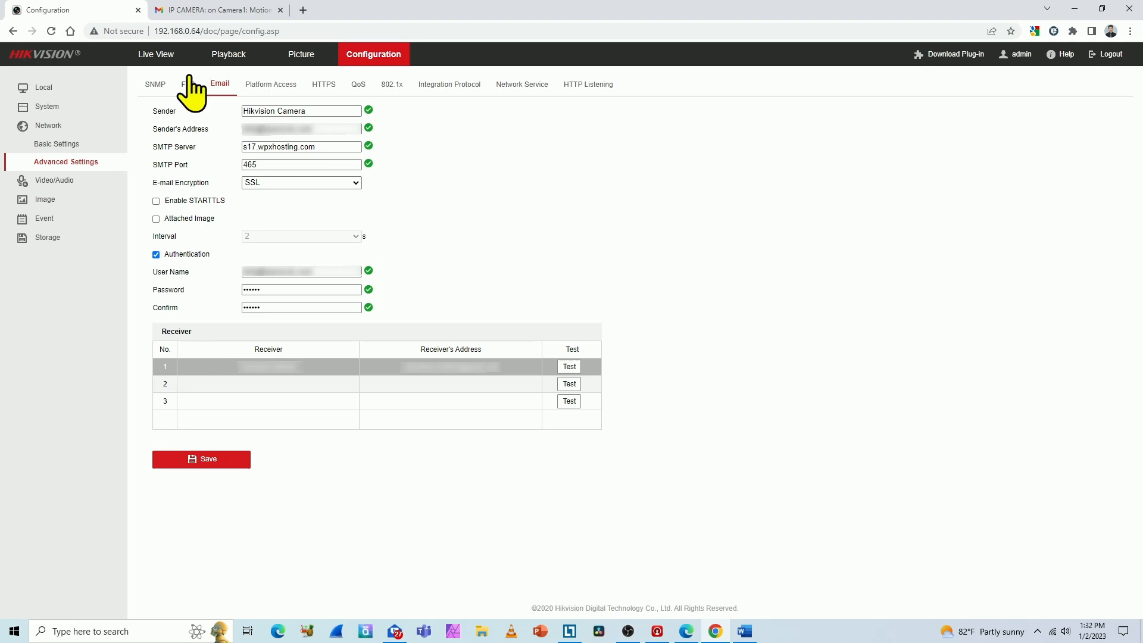
- Return to the camera's Live View page
click(155, 54)
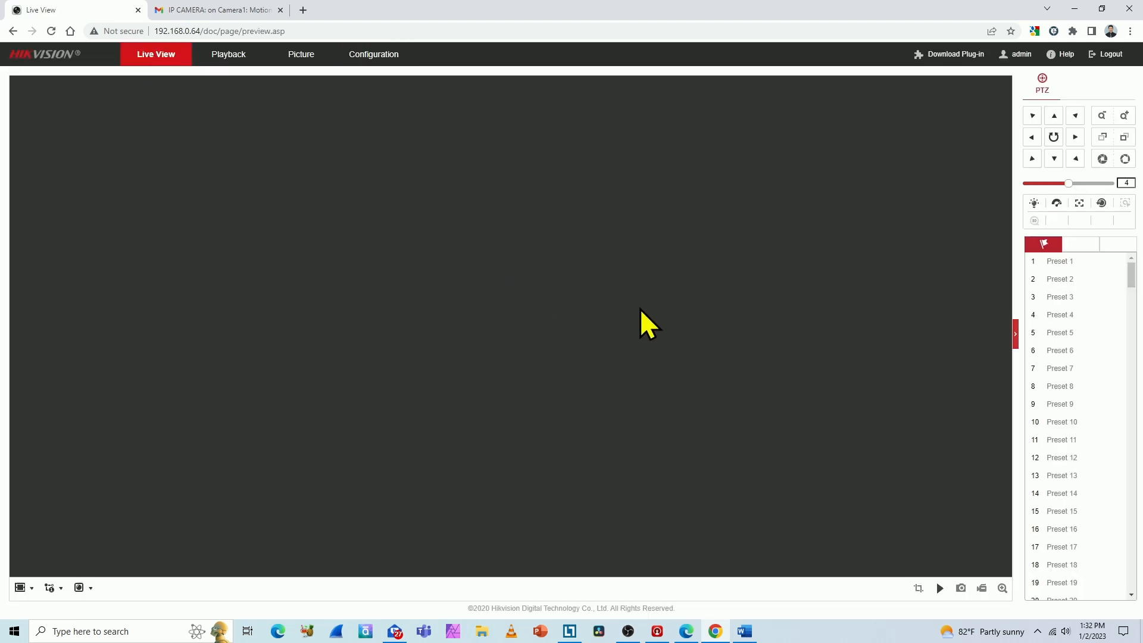